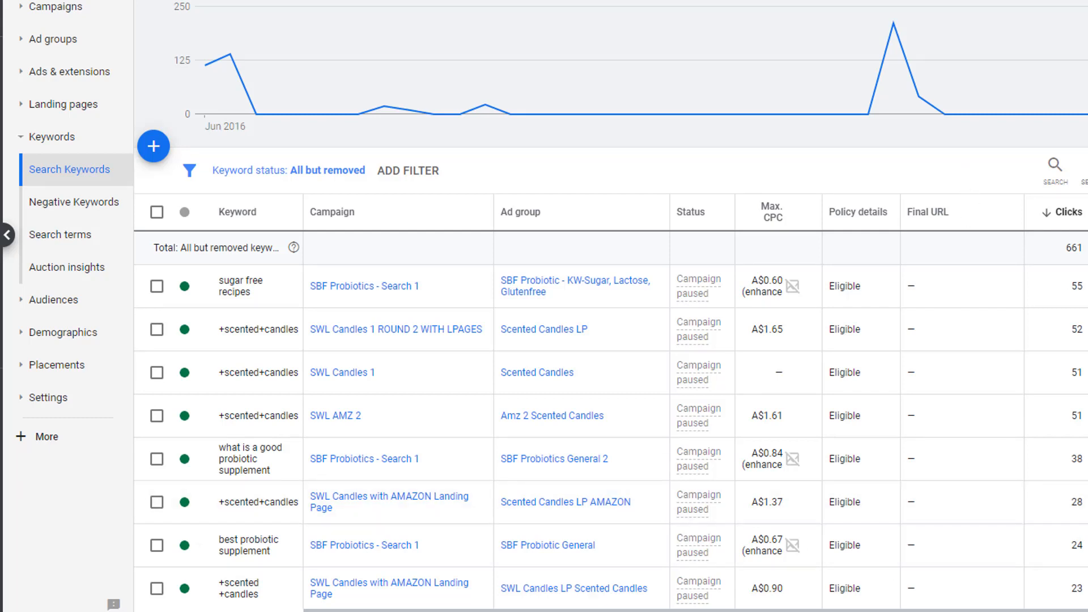
# Open the search terms report for 'sugar free recipes' and highlight 'sugar free' in a term.
pyautogui.hscroll(3)
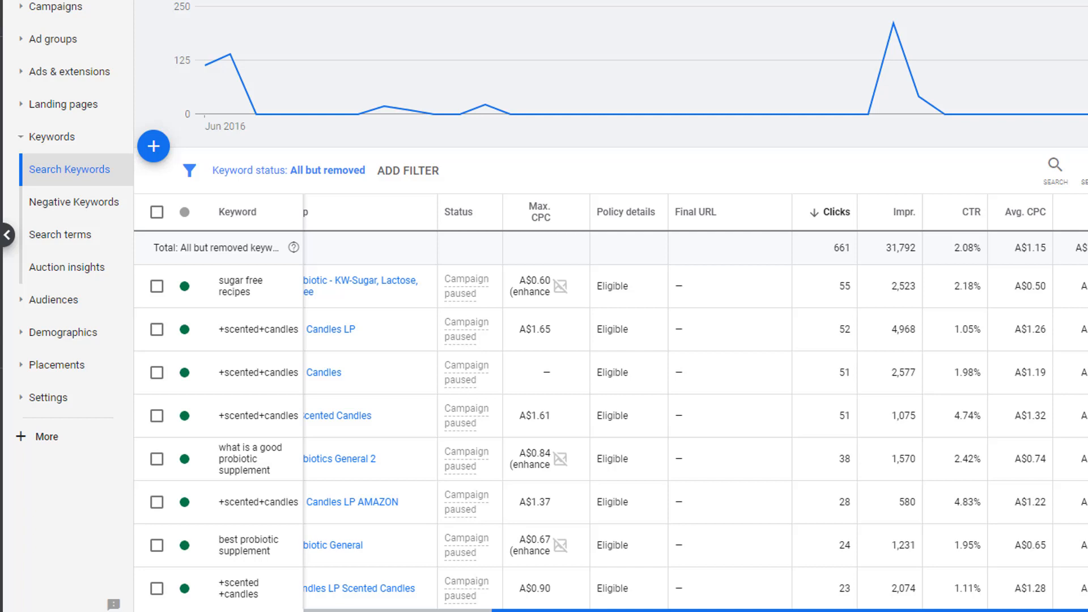
pyautogui.hscroll(3)
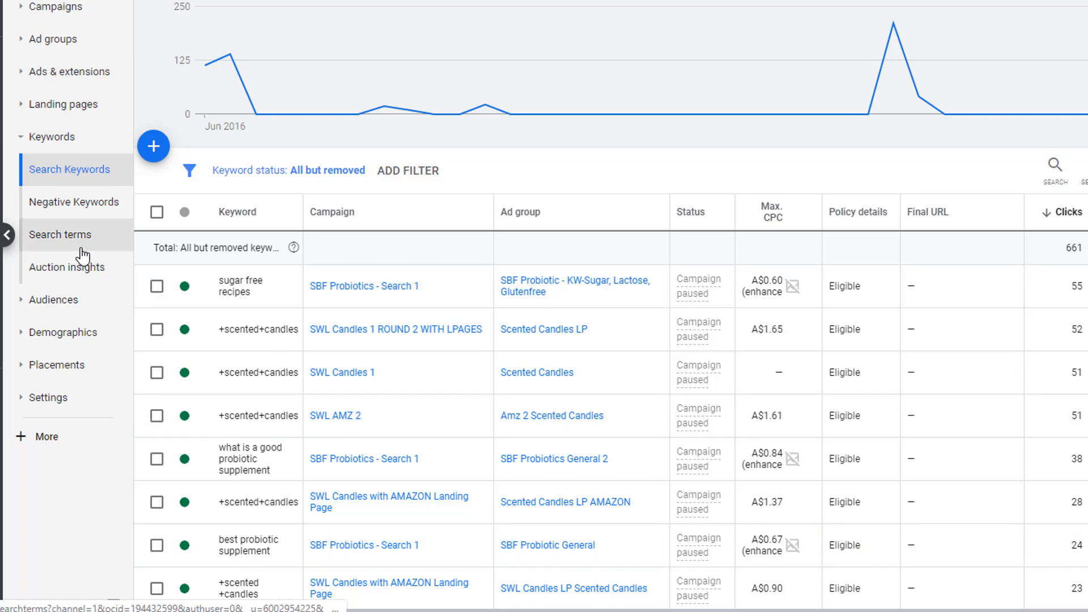
pyautogui.click(60, 234)
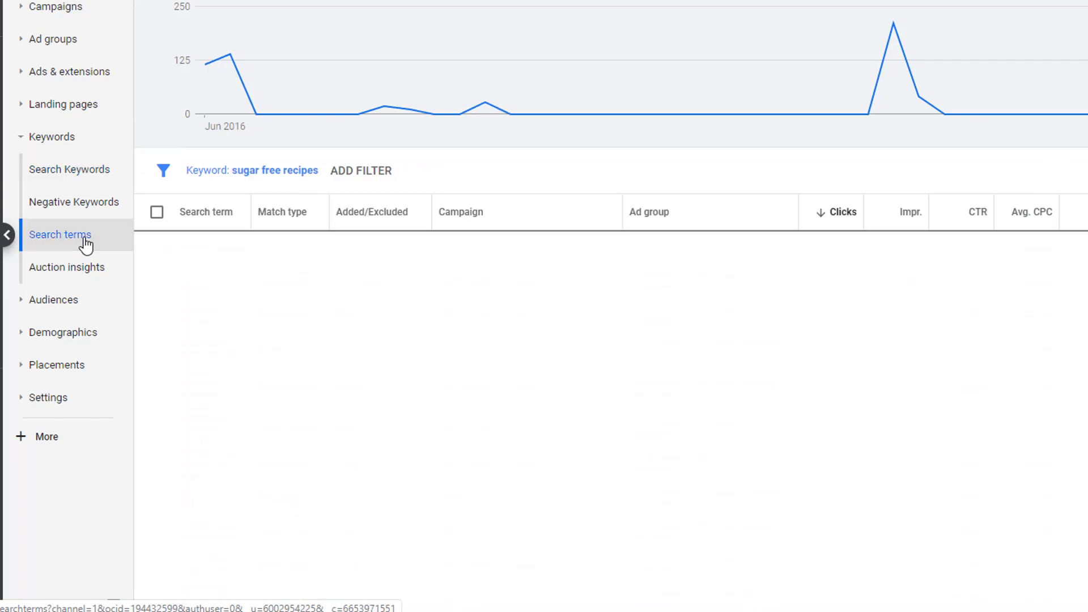
pyautogui.click(60, 235)
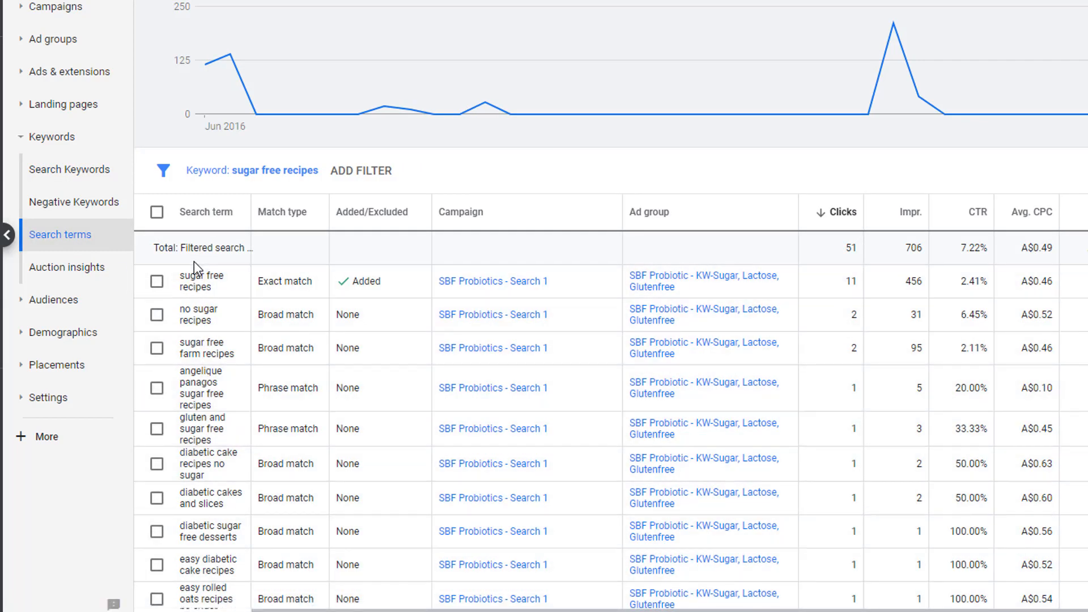
pyautogui.moveTo(295, 381)
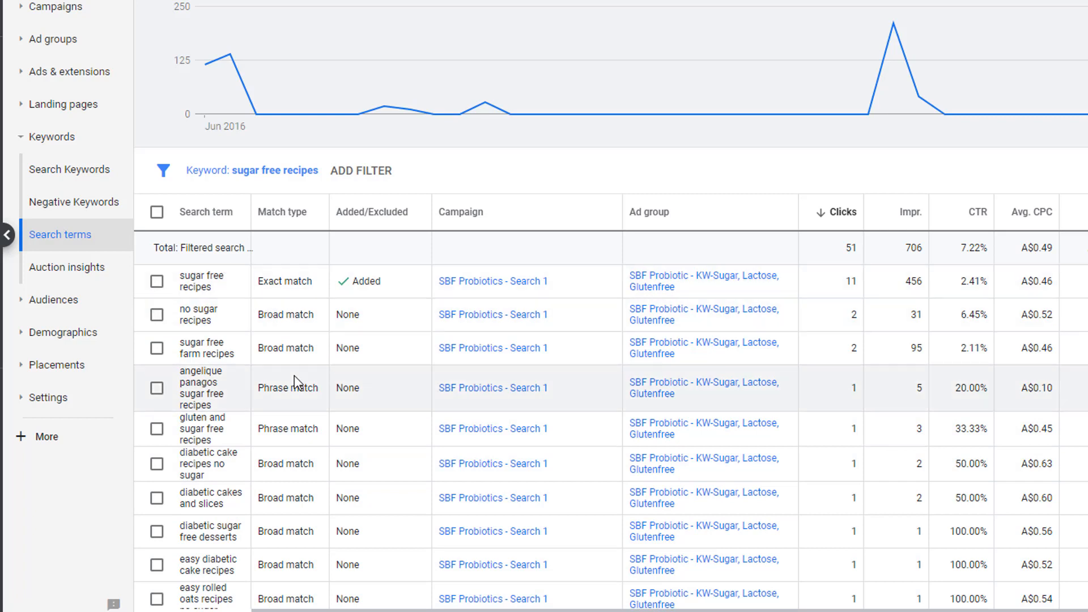
pyautogui.moveTo(242, 377)
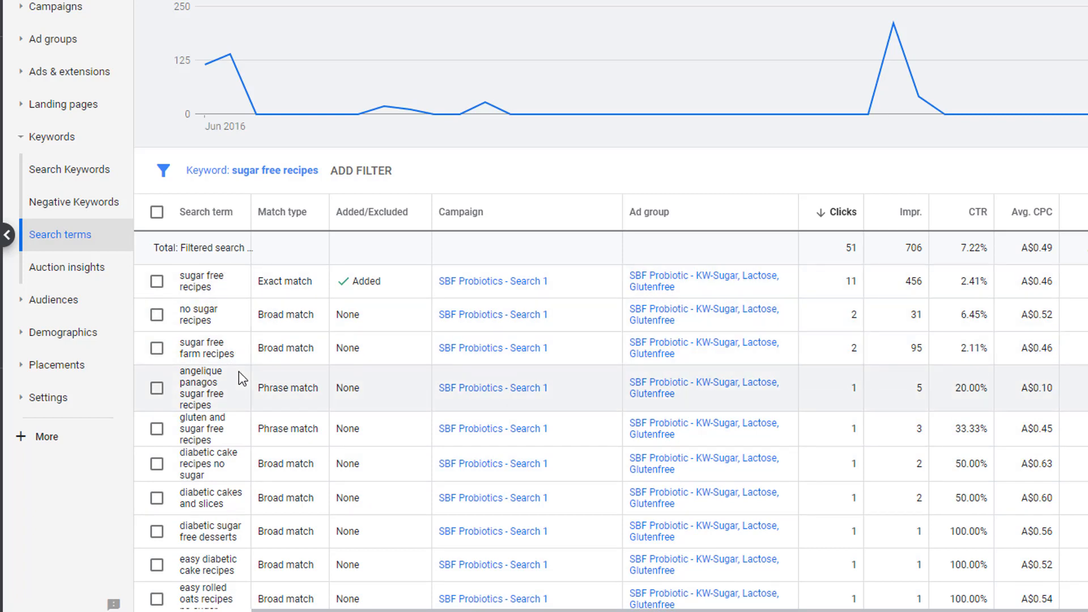
pyautogui.moveTo(273, 442)
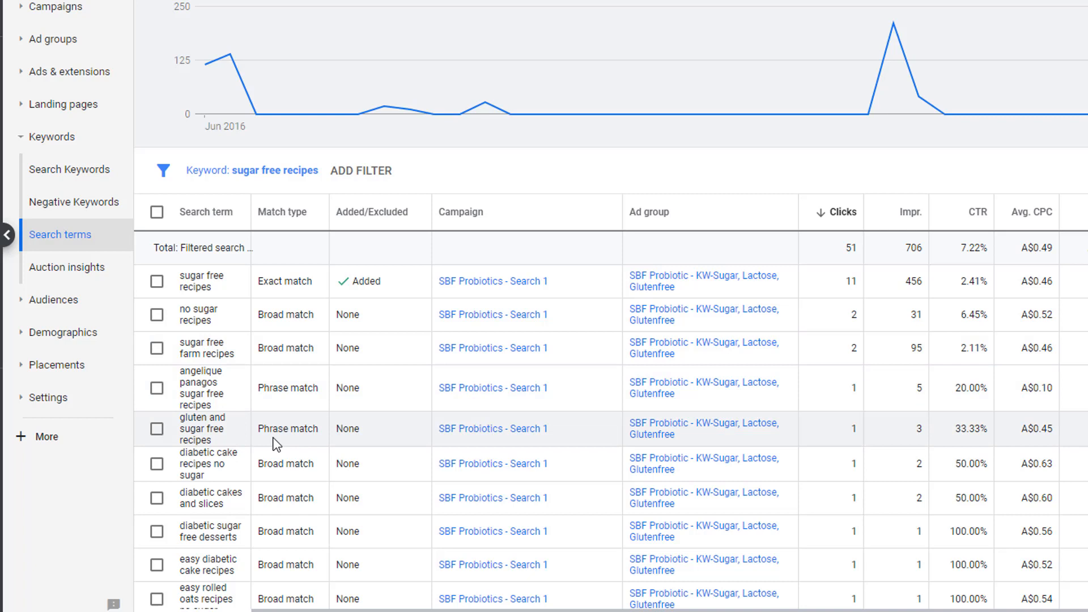
pyautogui.moveTo(284, 442)
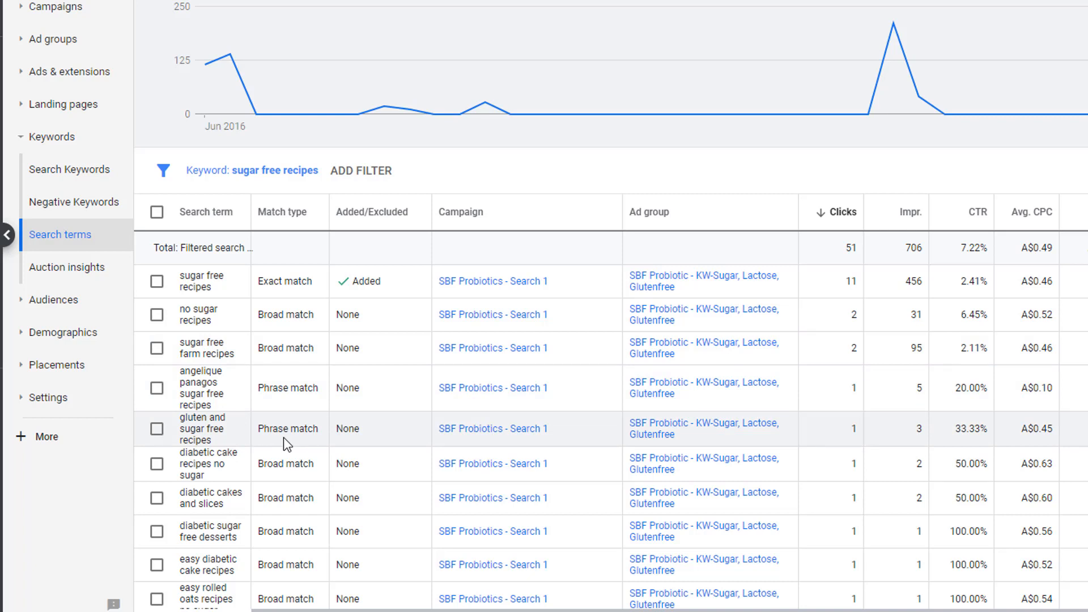
pyautogui.scroll(-3)
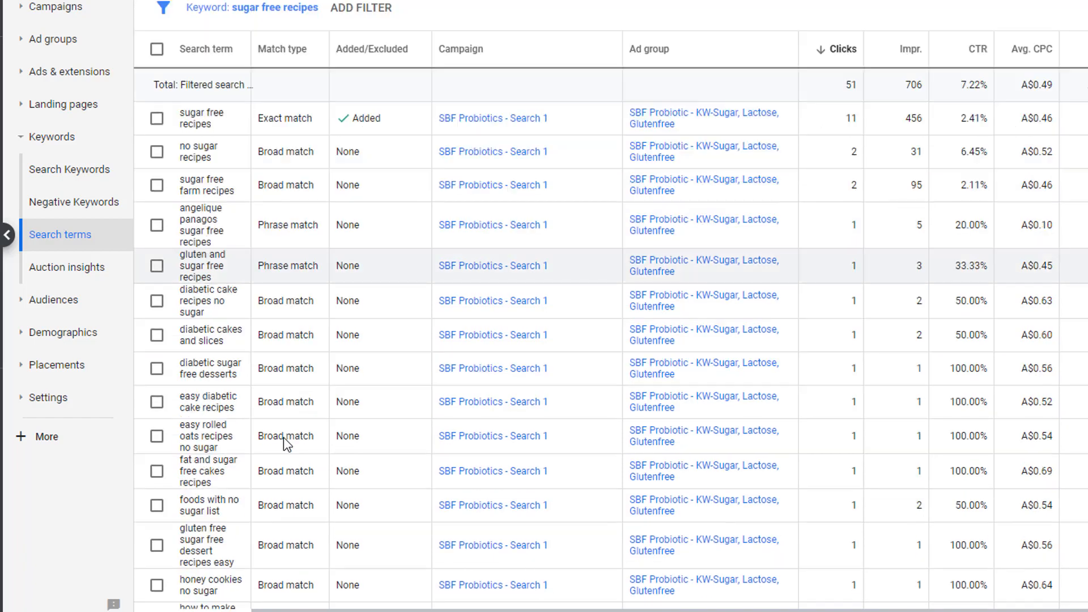
pyautogui.moveTo(290, 539)
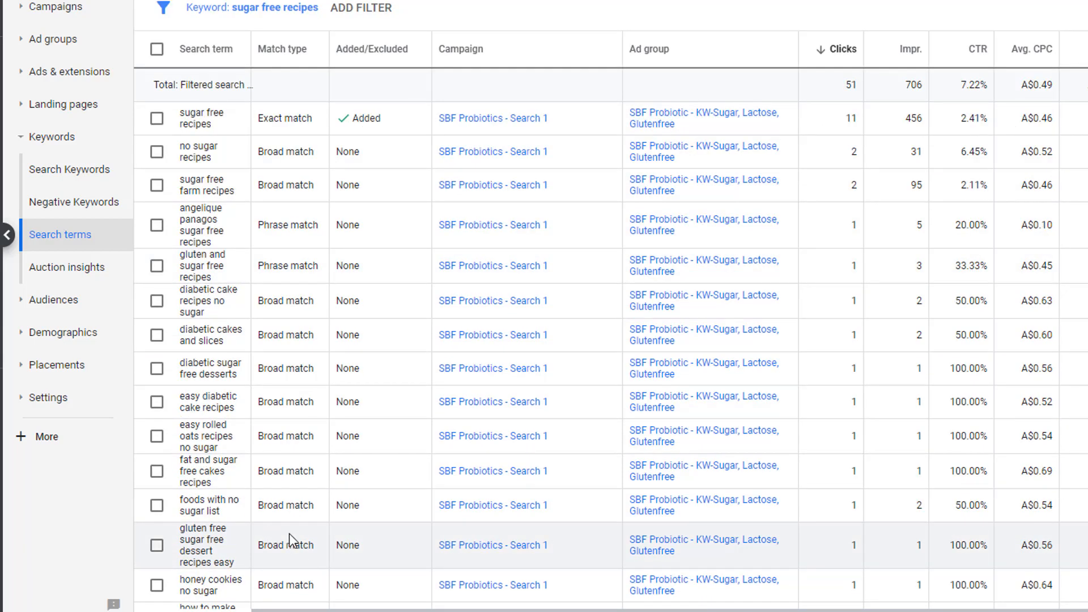
pyautogui.moveTo(244, 579)
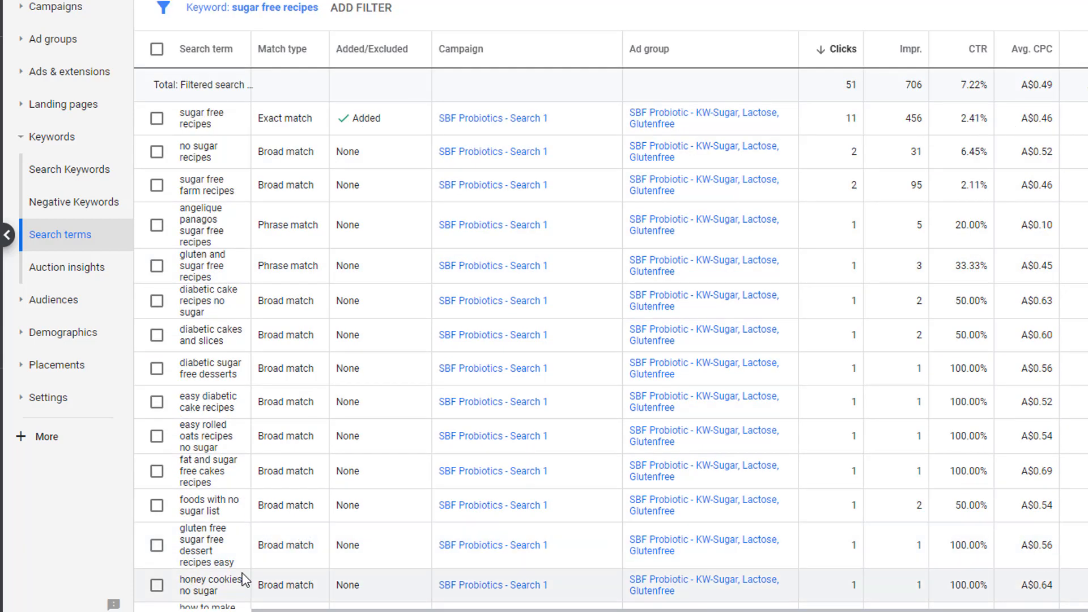
pyautogui.doubleClick(203, 539)
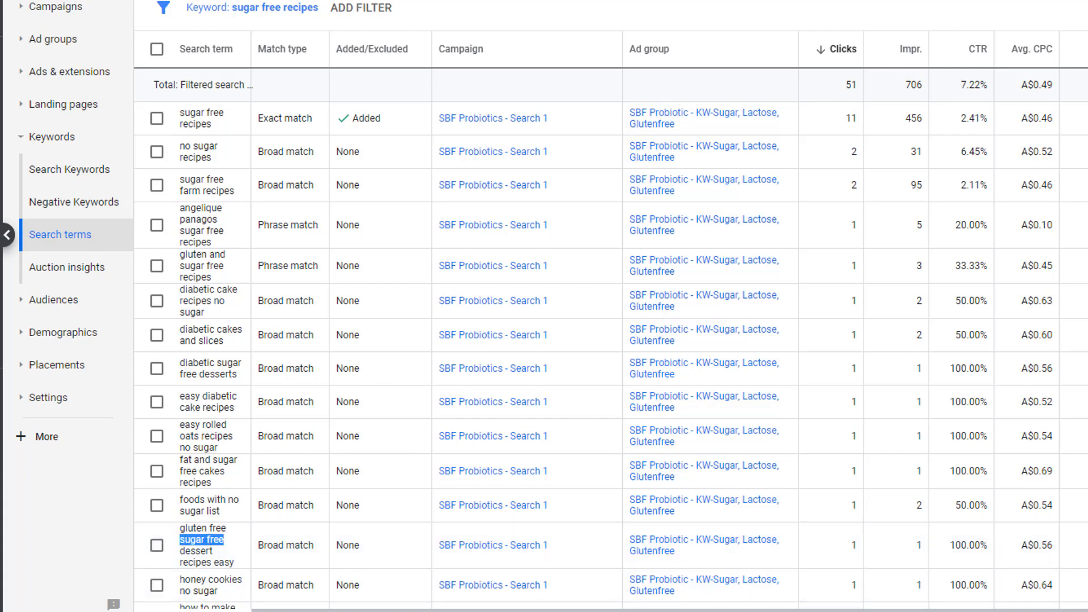
pyautogui.moveTo(560, 517)
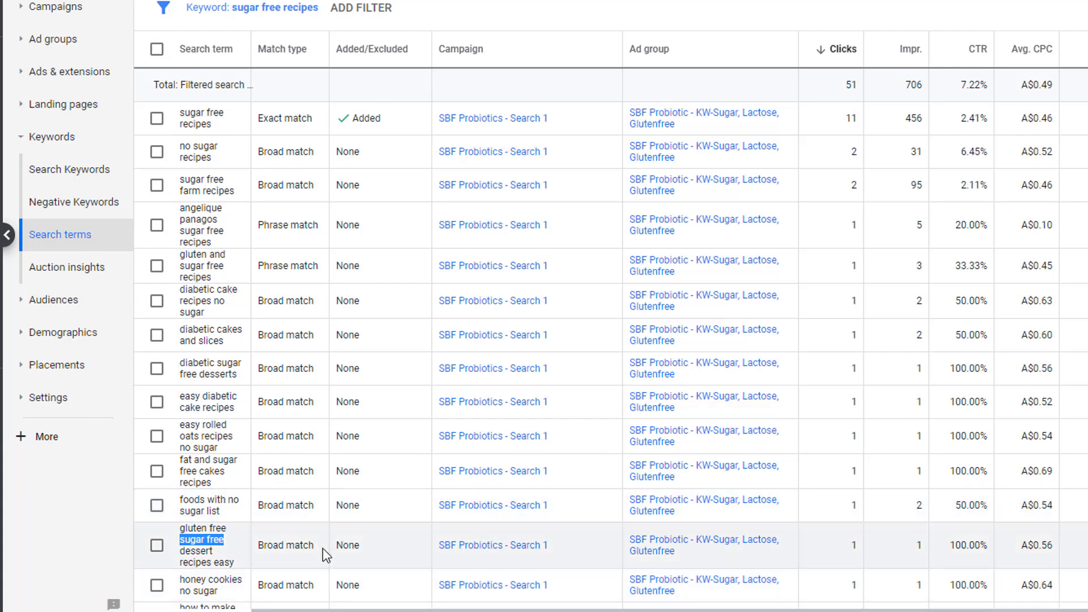
pyautogui.moveTo(248, 562)
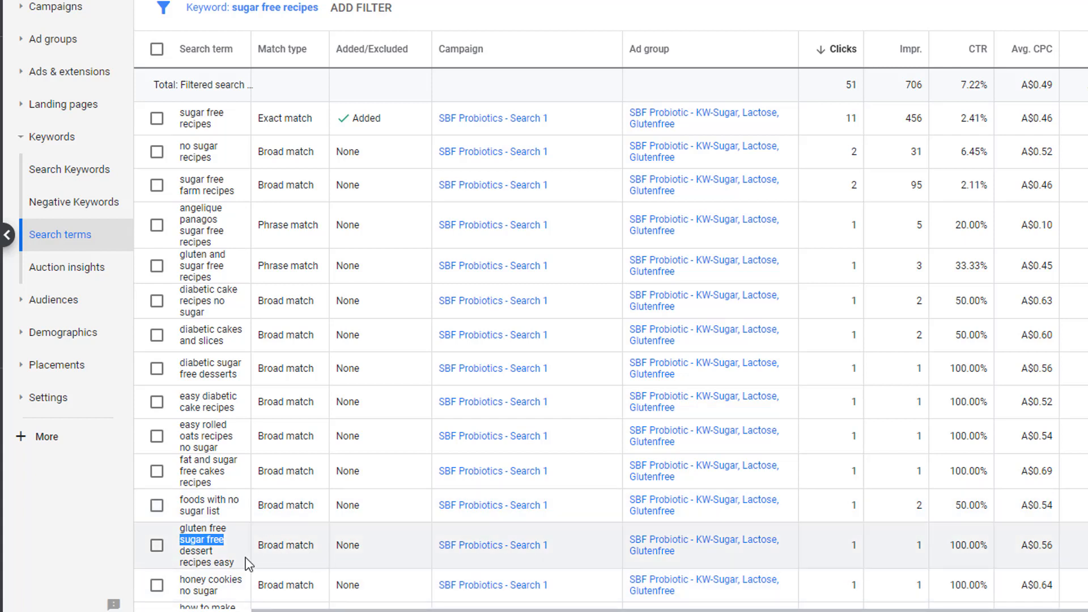
pyautogui.moveTo(238, 557)
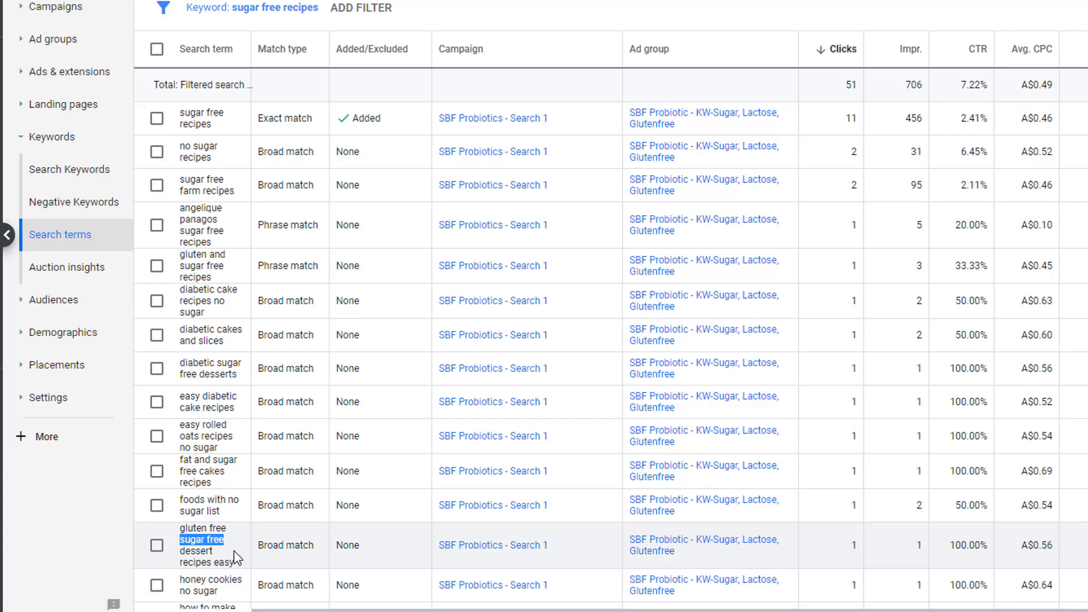
pyautogui.moveTo(193, 510)
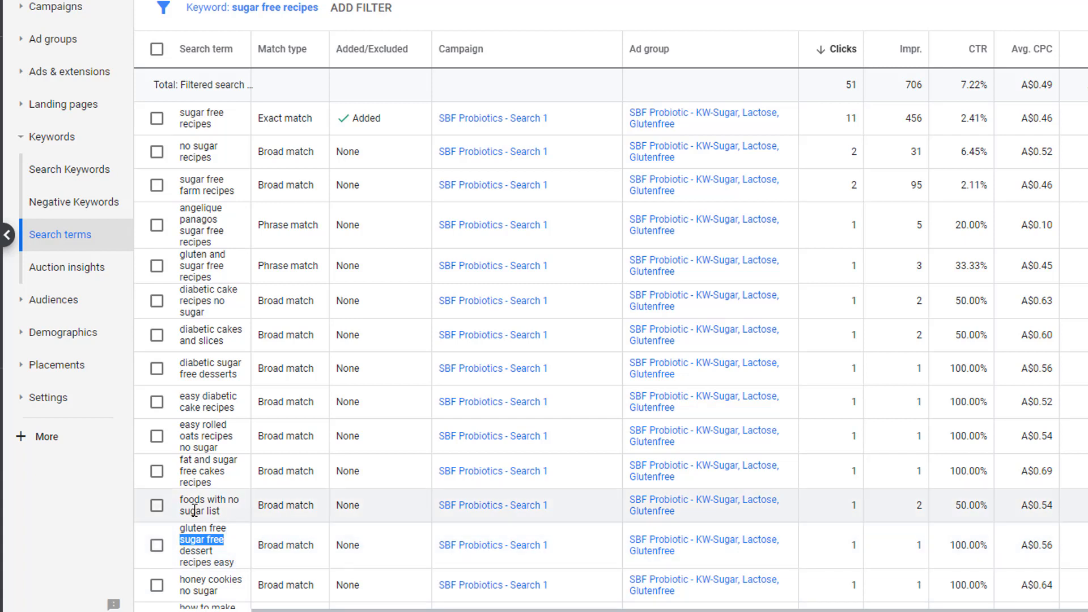
pyautogui.moveTo(232, 543)
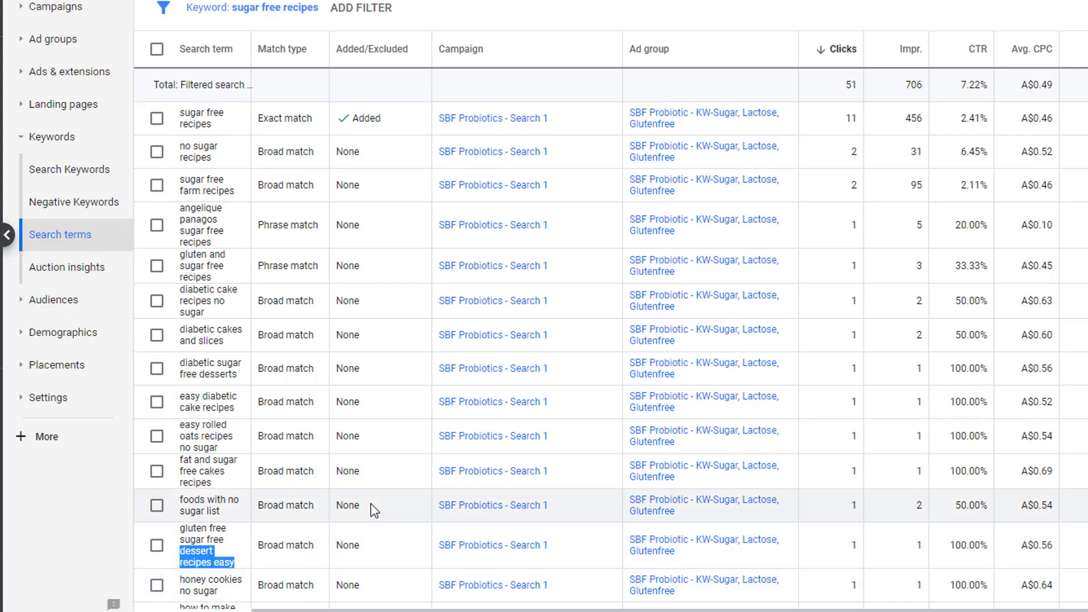
pyautogui.moveTo(386, 501)
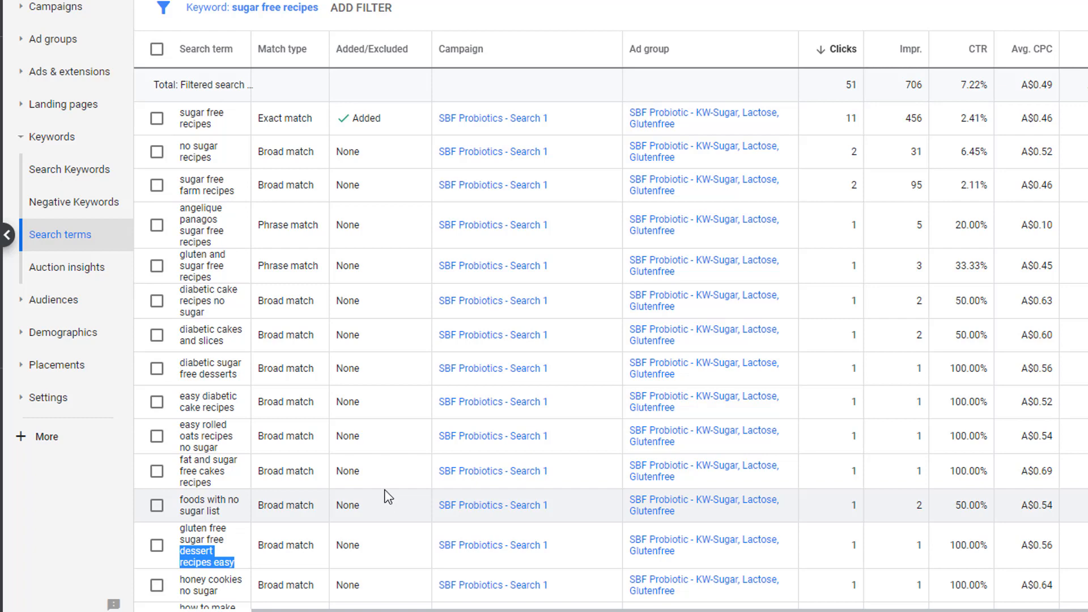
pyautogui.scroll(-3)
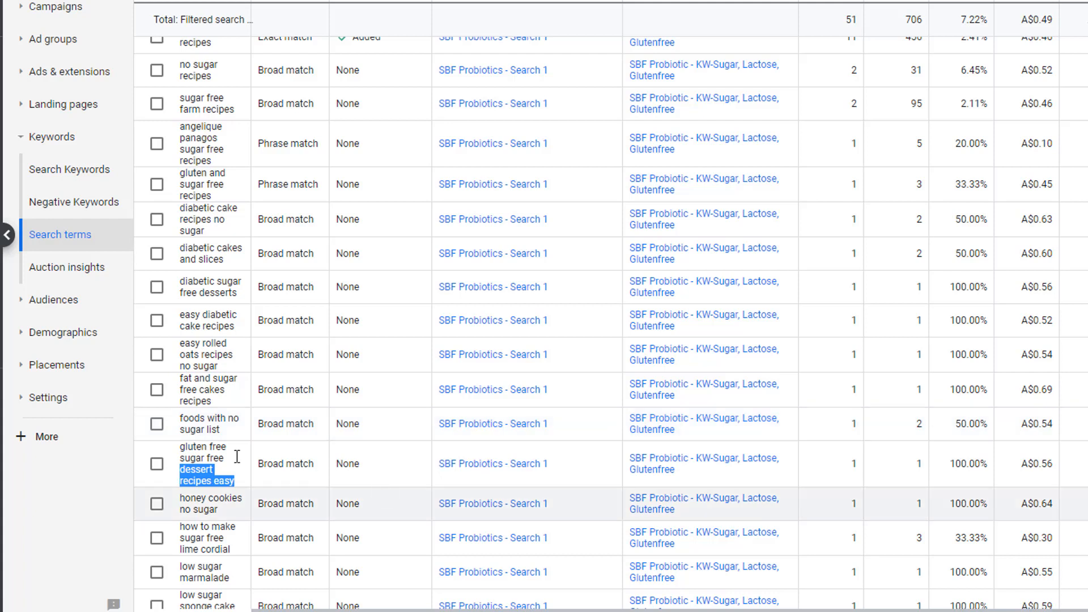
pyautogui.moveTo(232, 465)
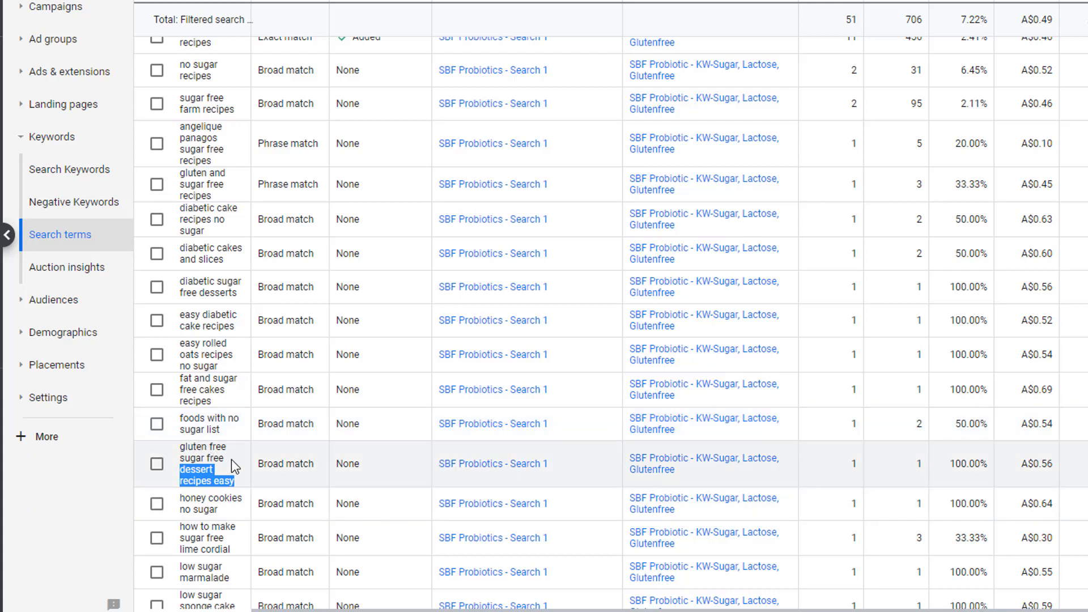
pyautogui.moveTo(74, 202)
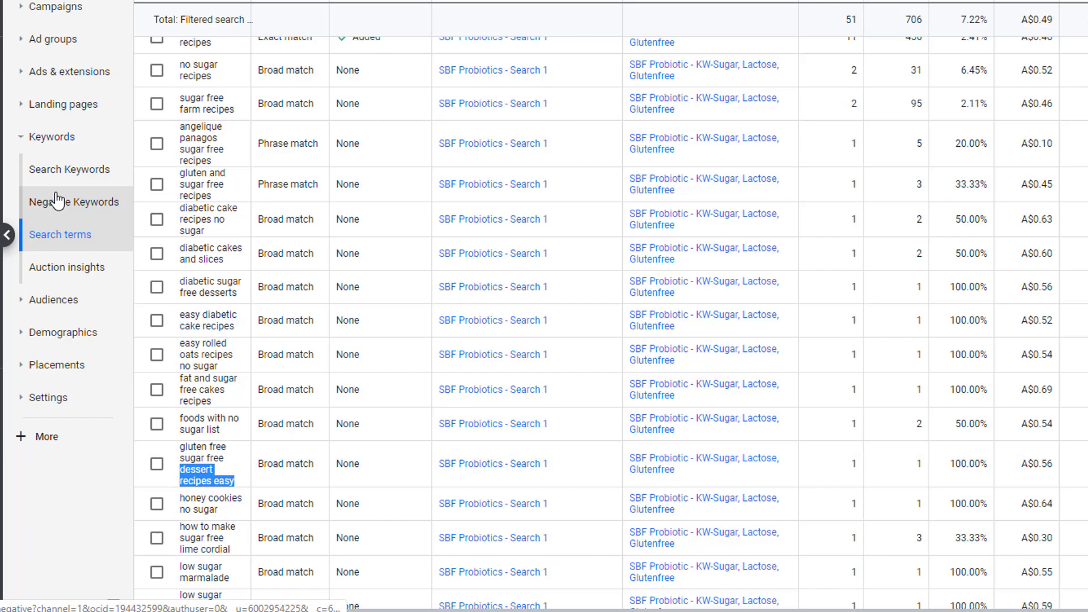
# Enter Gluten Free as a negative keyword, adding then removing quotation marks.
pyautogui.click(74, 202)
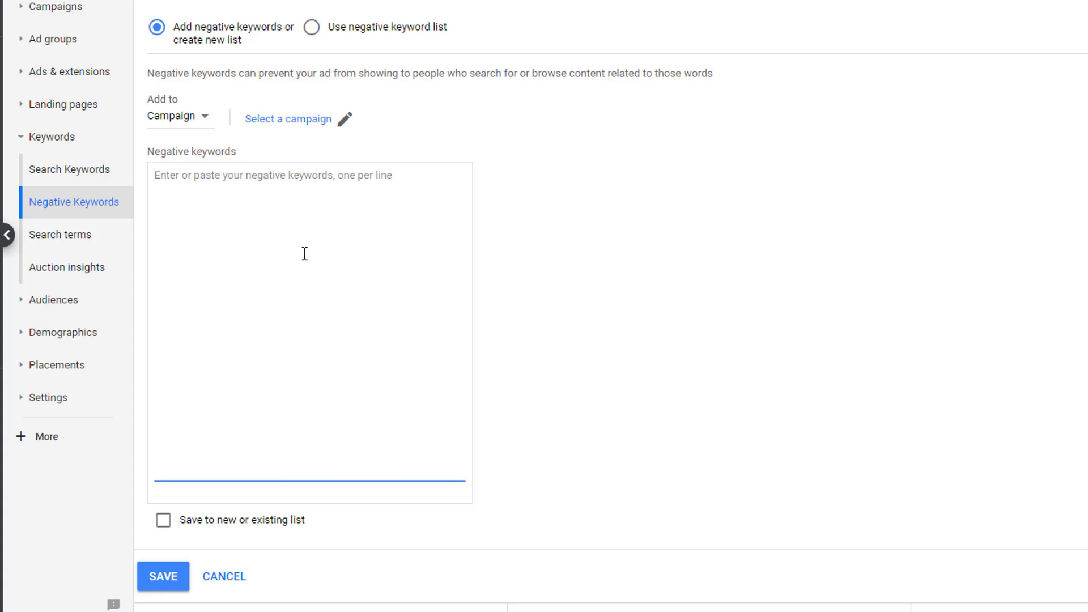
pyautogui.write('Gluten Free')
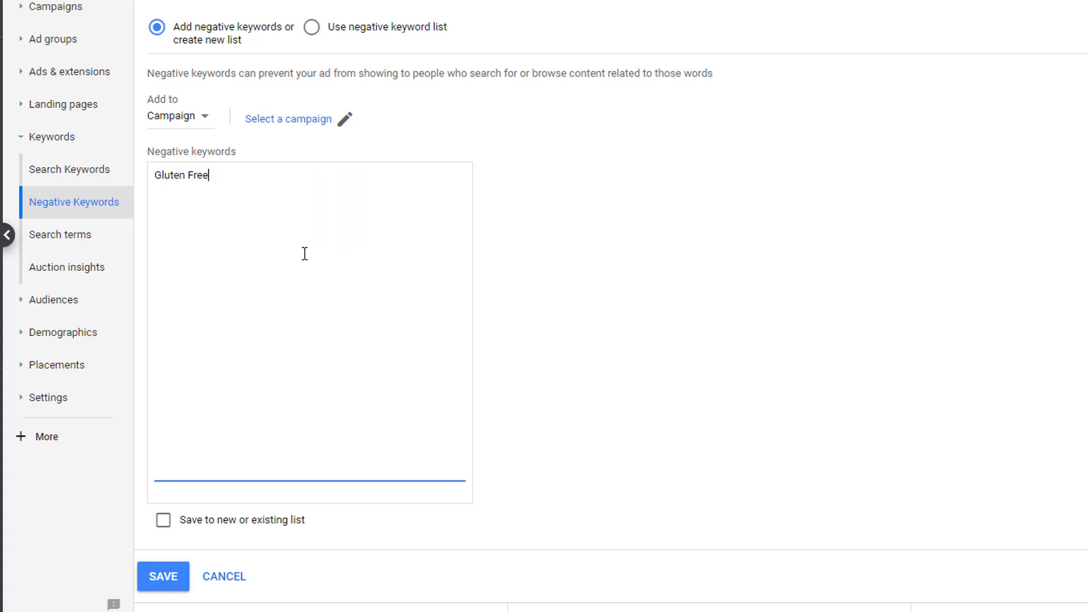
pyautogui.write('"')
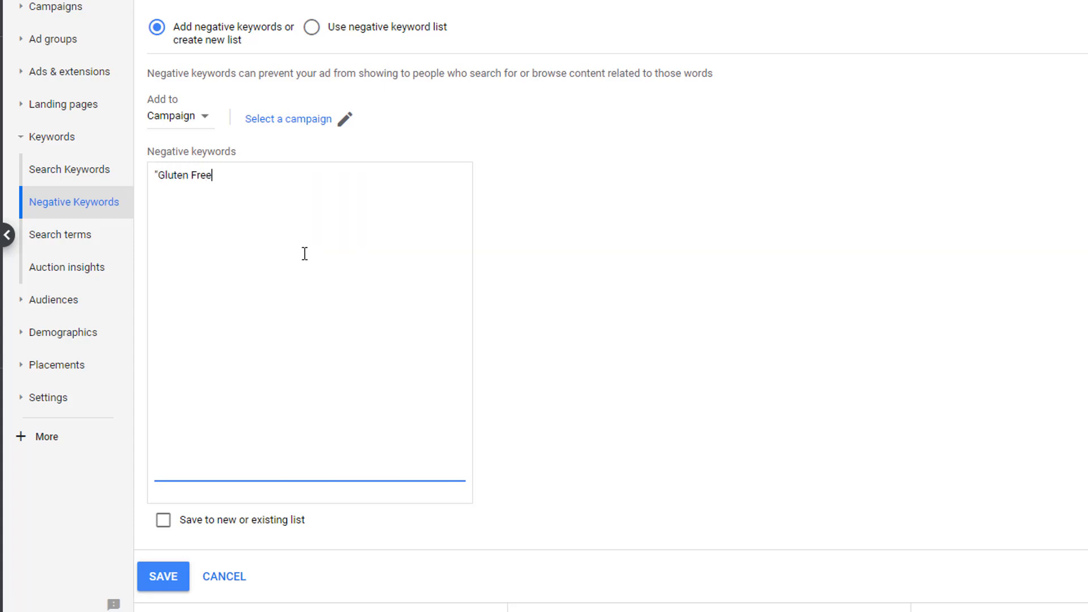
pyautogui.write('"')
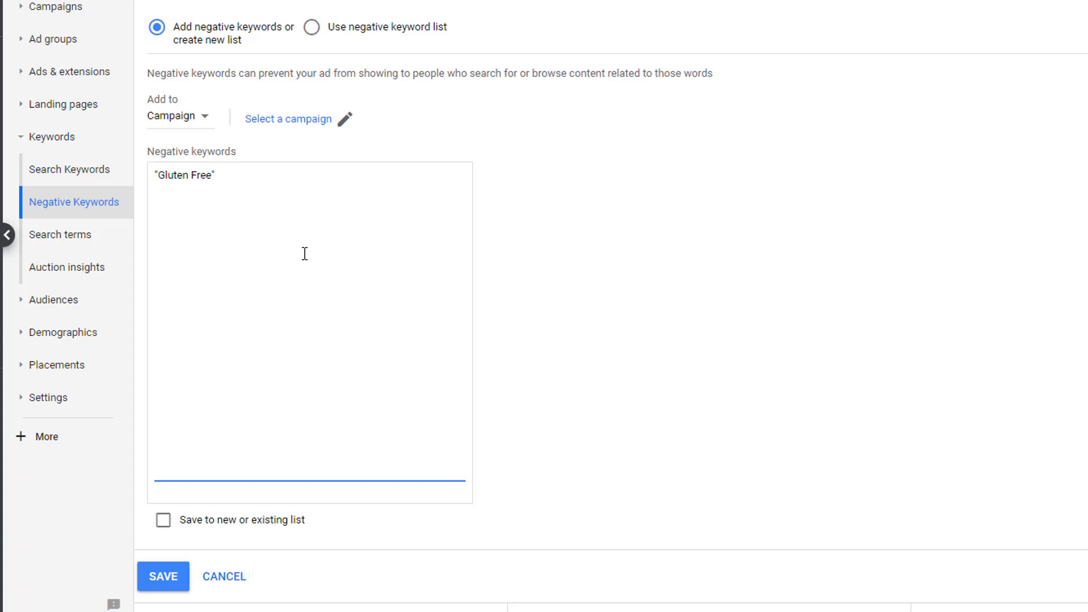
pyautogui.moveTo(285, 244)
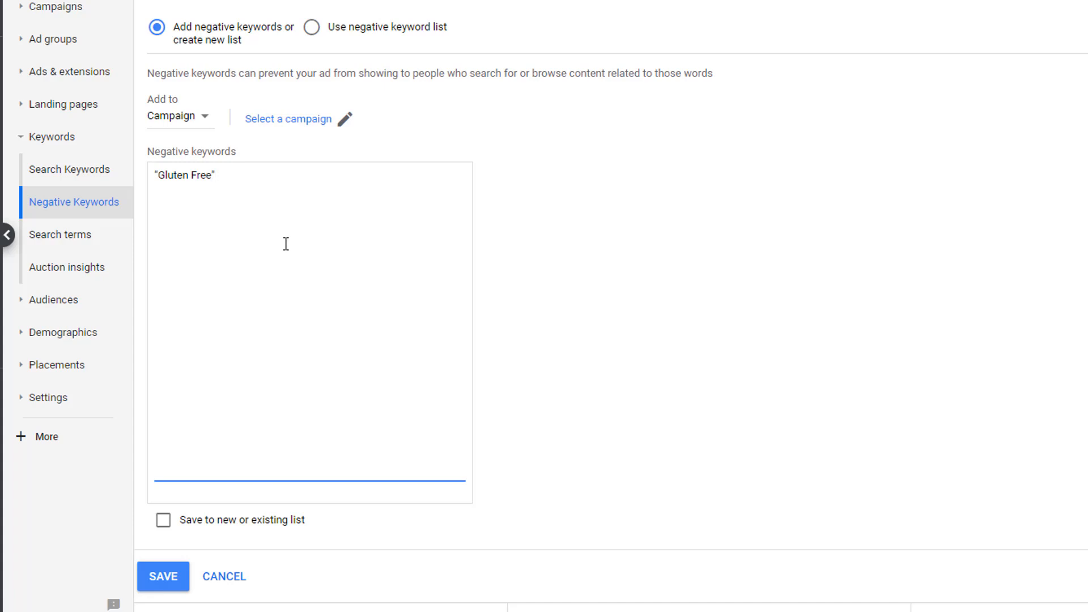
pyautogui.press('Backspace')
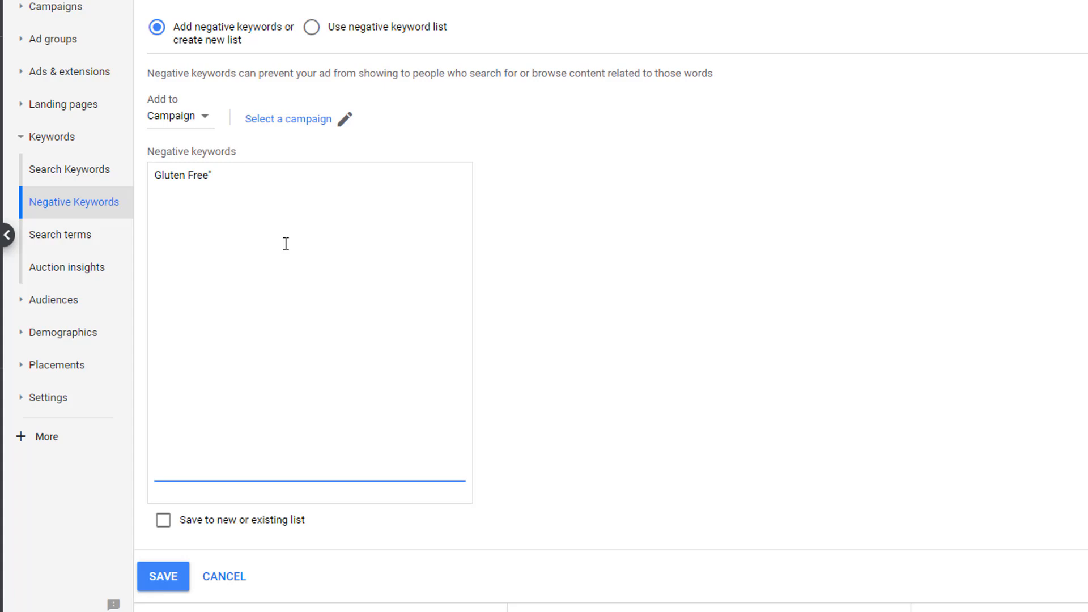
# Wrap Gluten Free in exact-match brackets, then add and trim an 'exact matching!' note.
pyautogui.write('[')
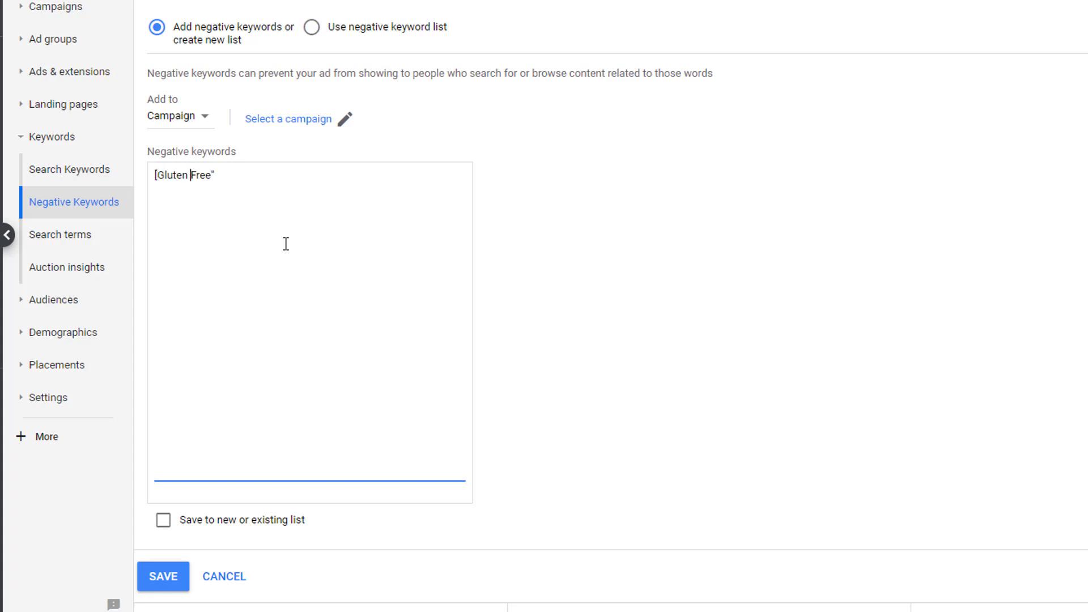
pyautogui.write('] -')
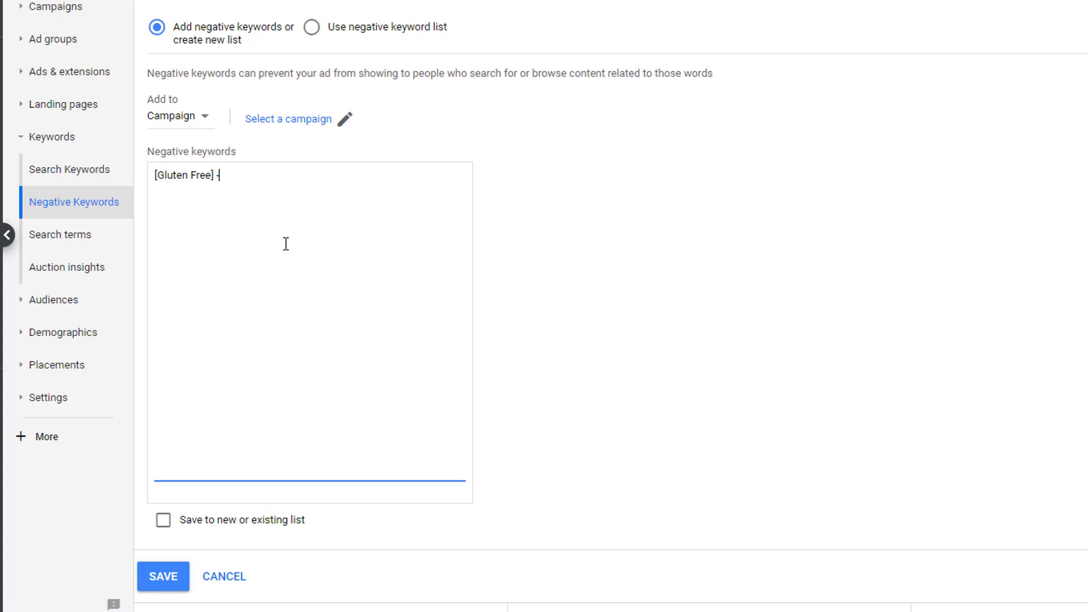
pyautogui.write('exact matching!')
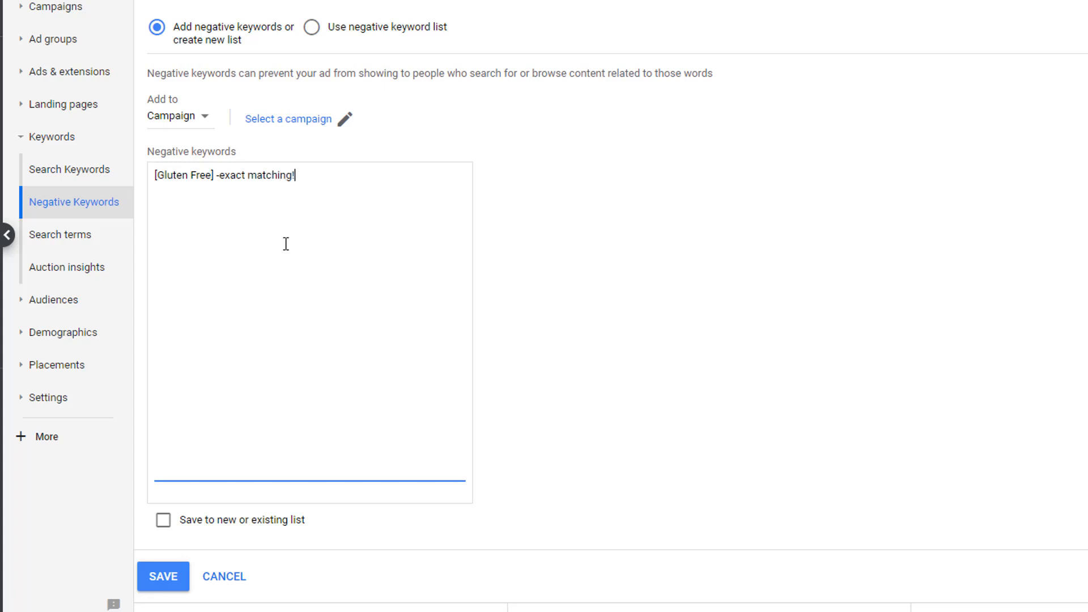
pyautogui.press('BackSpace')
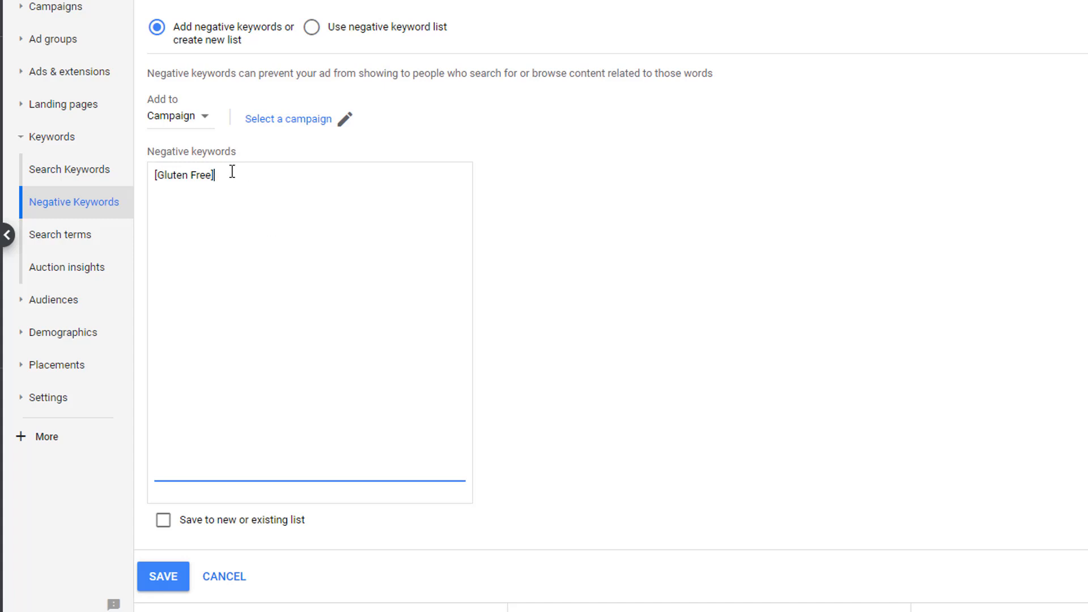
pyautogui.moveTo(796, 279)
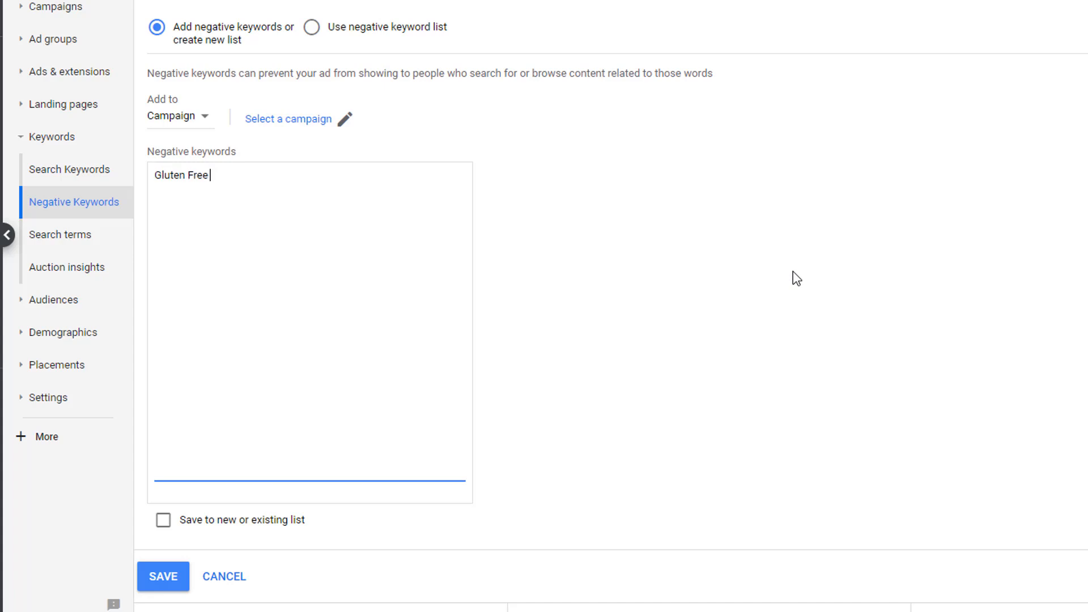
# Type a '-broad match' note after the Gluten Free negative keyword.
pyautogui.write('-broad mat')
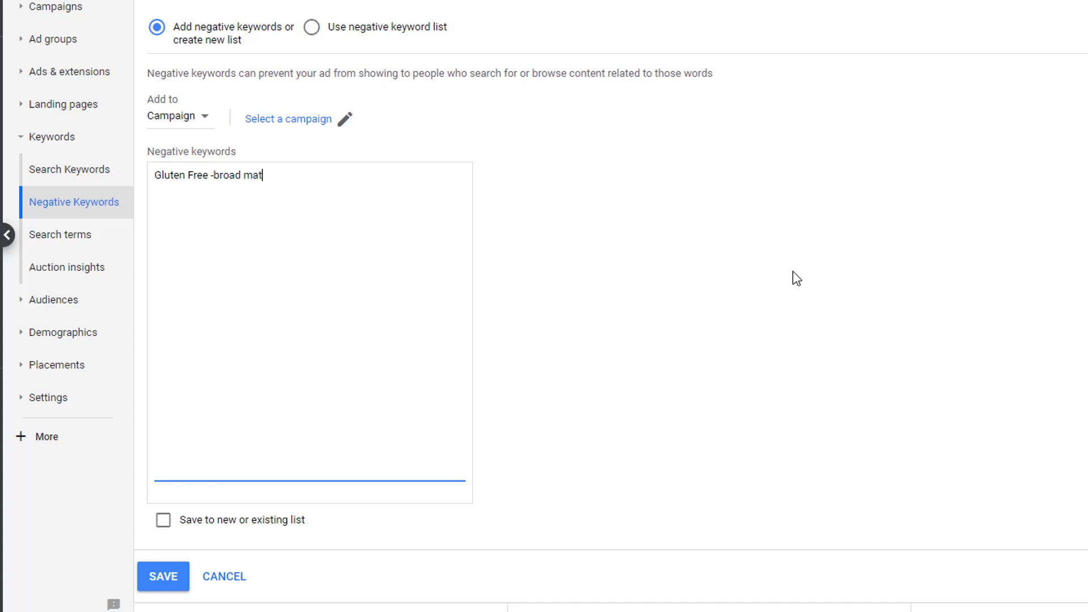
pyautogui.write('ch')
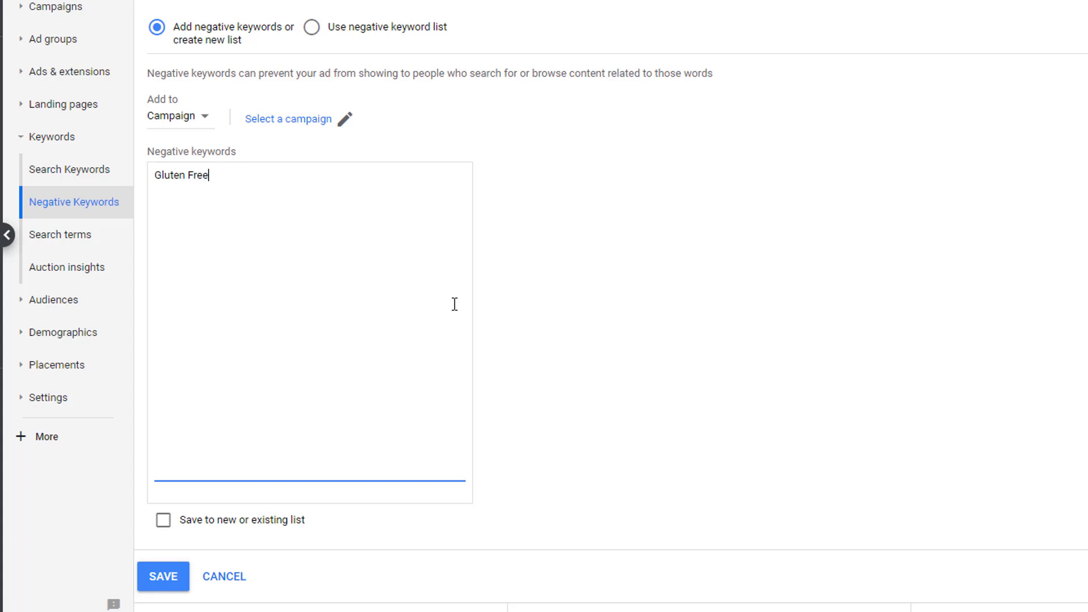
pyautogui.moveTo(334, 265)
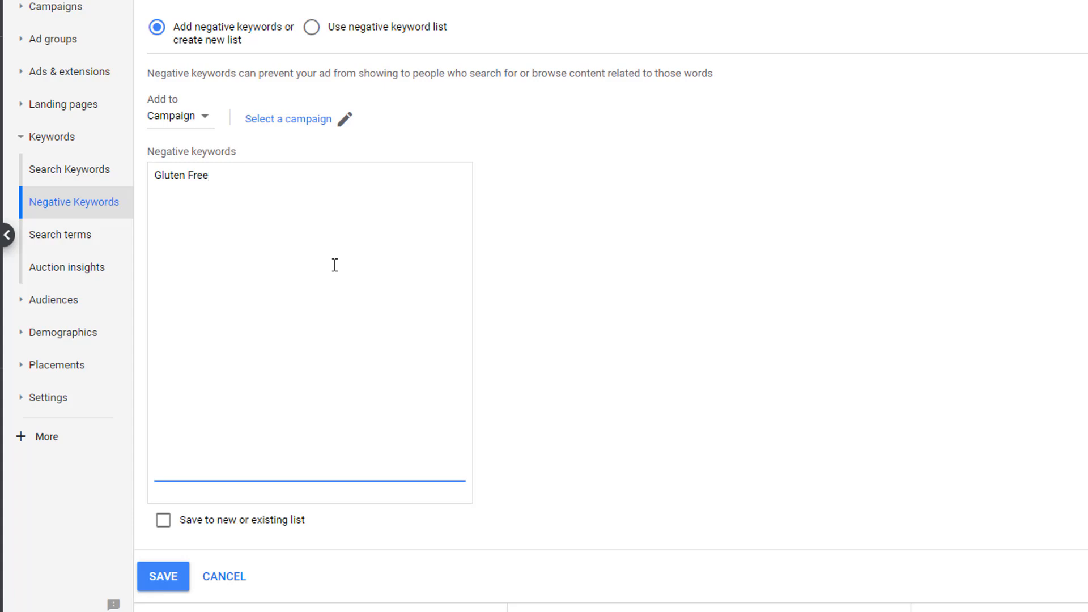
pyautogui.moveTo(185, 174)
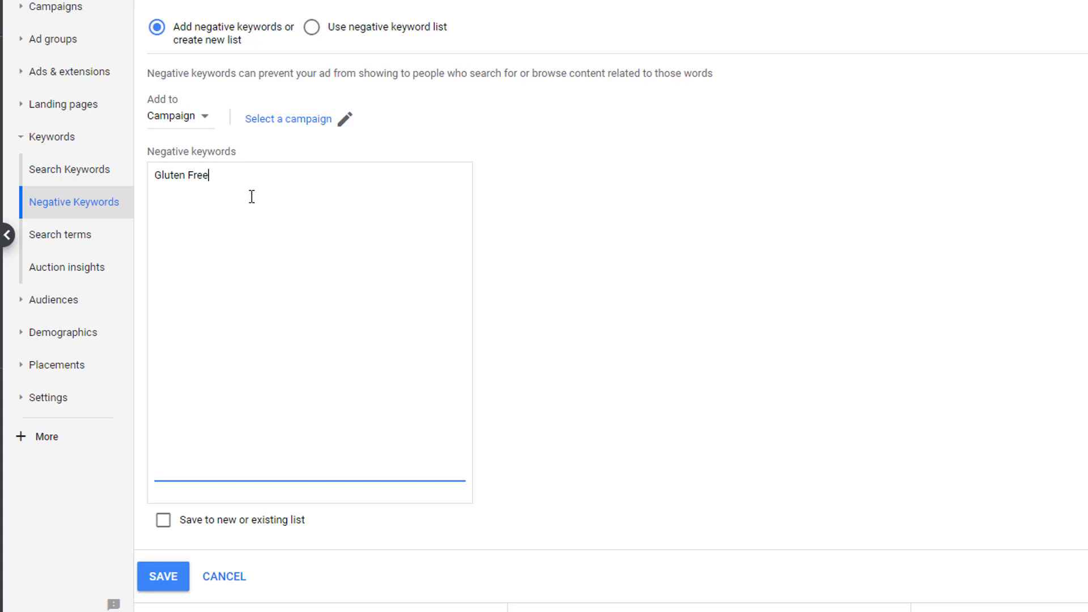
pyautogui.moveTo(223, 185)
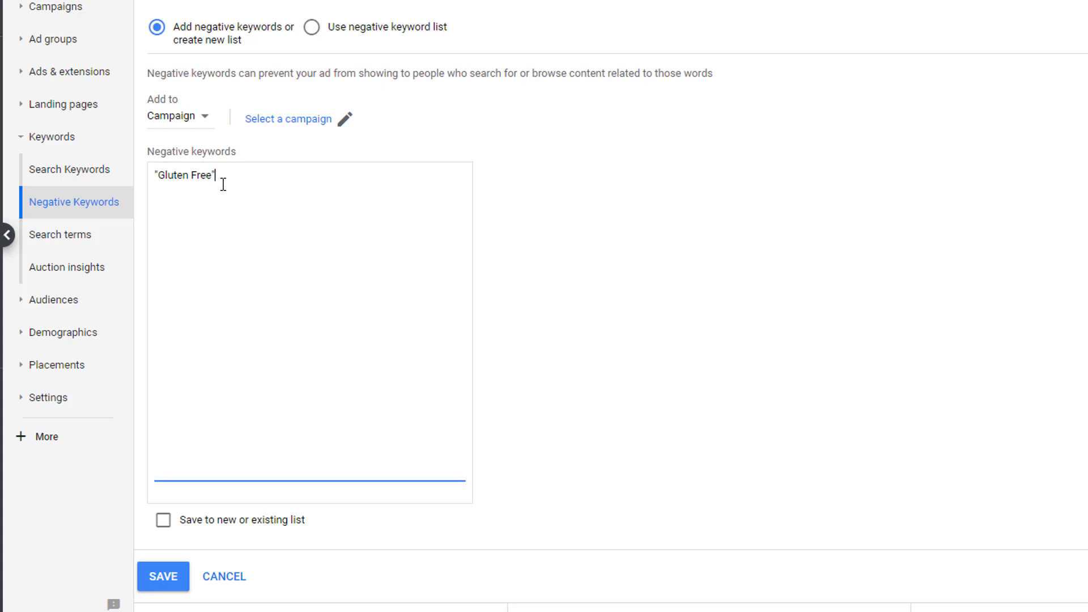
pyautogui.write('-phrase match')
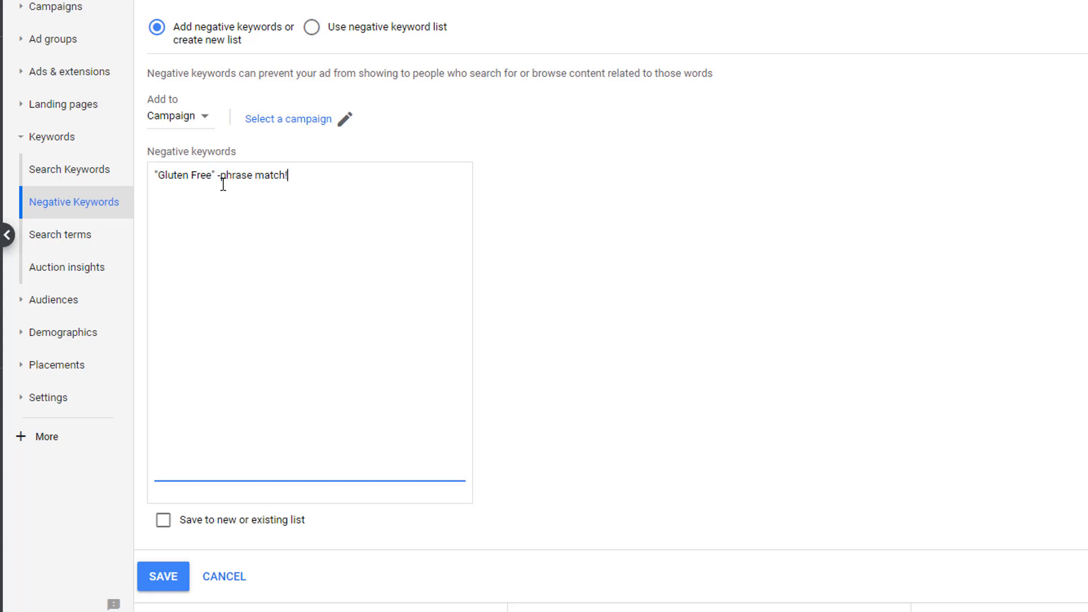
pyautogui.write('!')
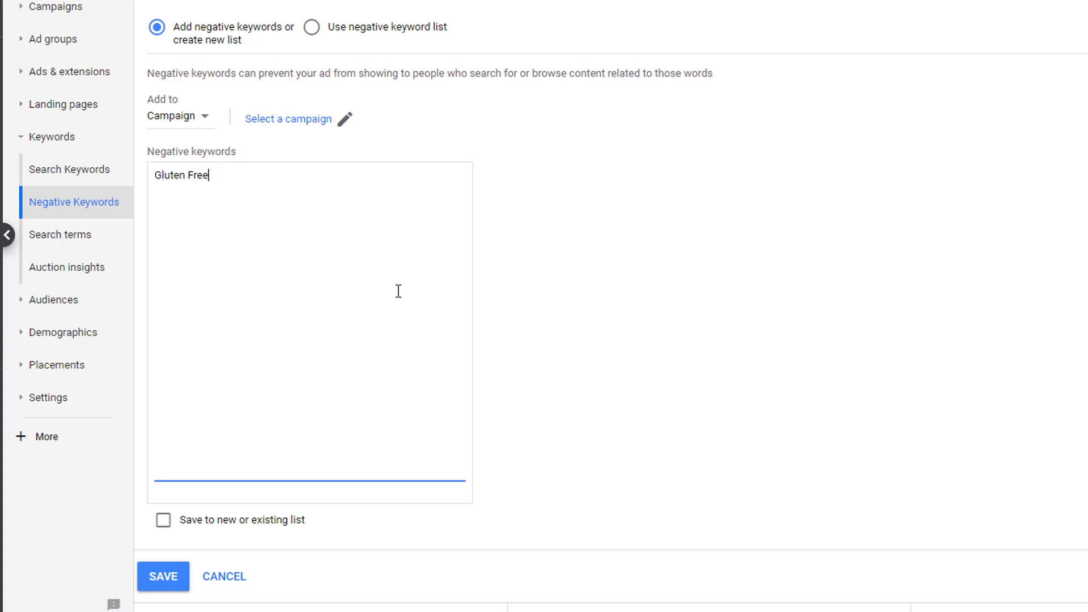
pyautogui.press('Backspace')
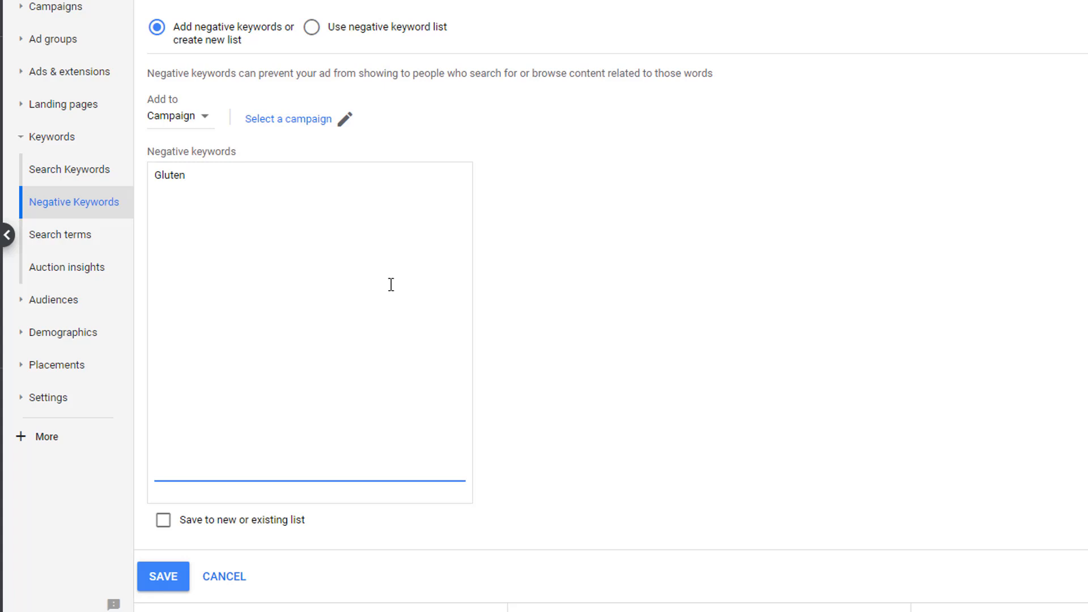
pyautogui.write('FRE')
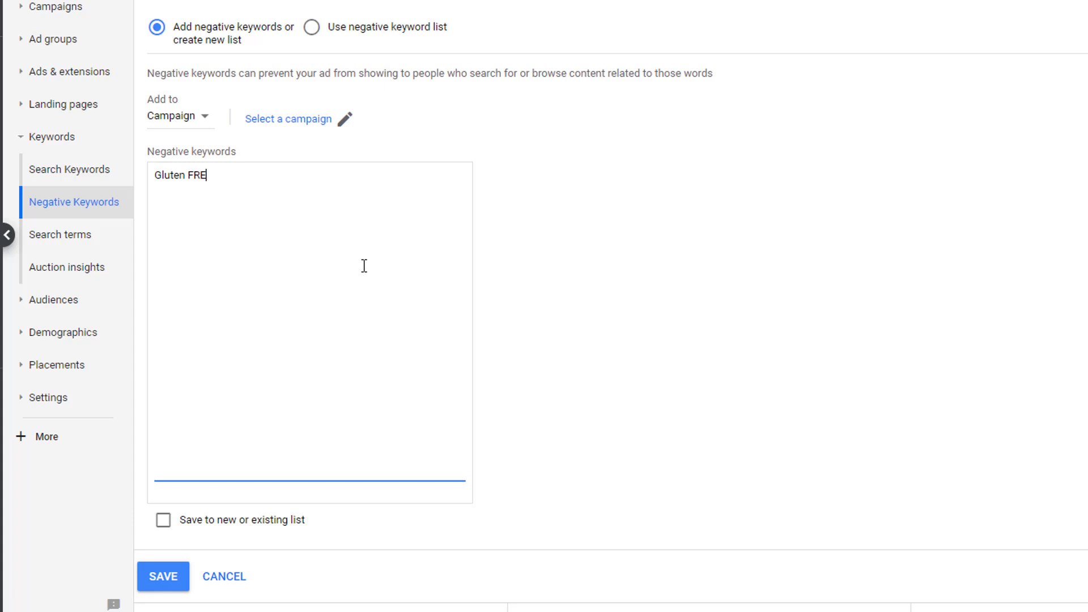
pyautogui.write('ee')
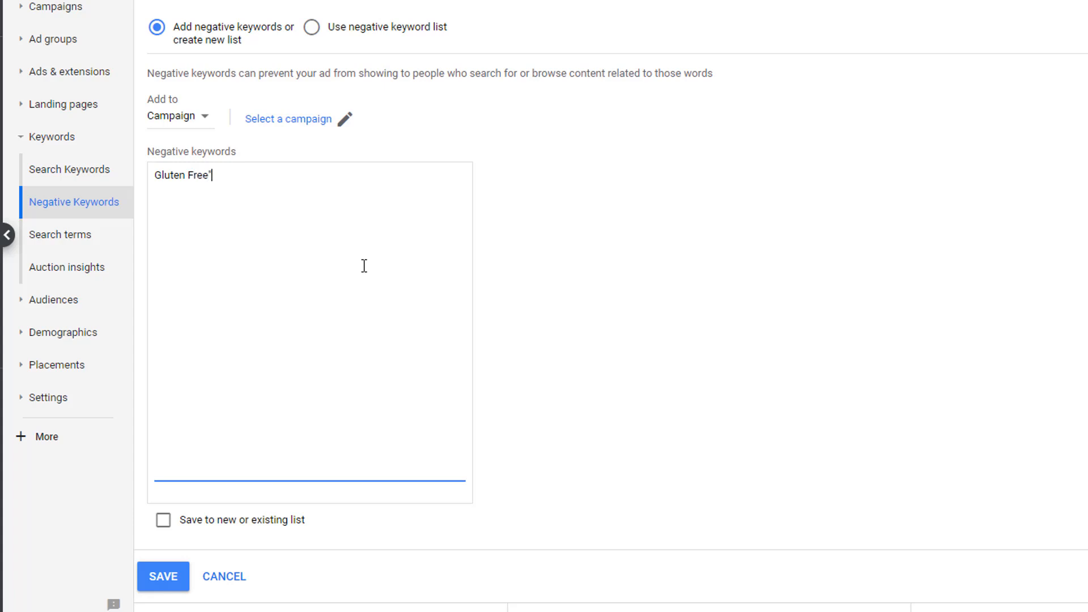
pyautogui.write('"')
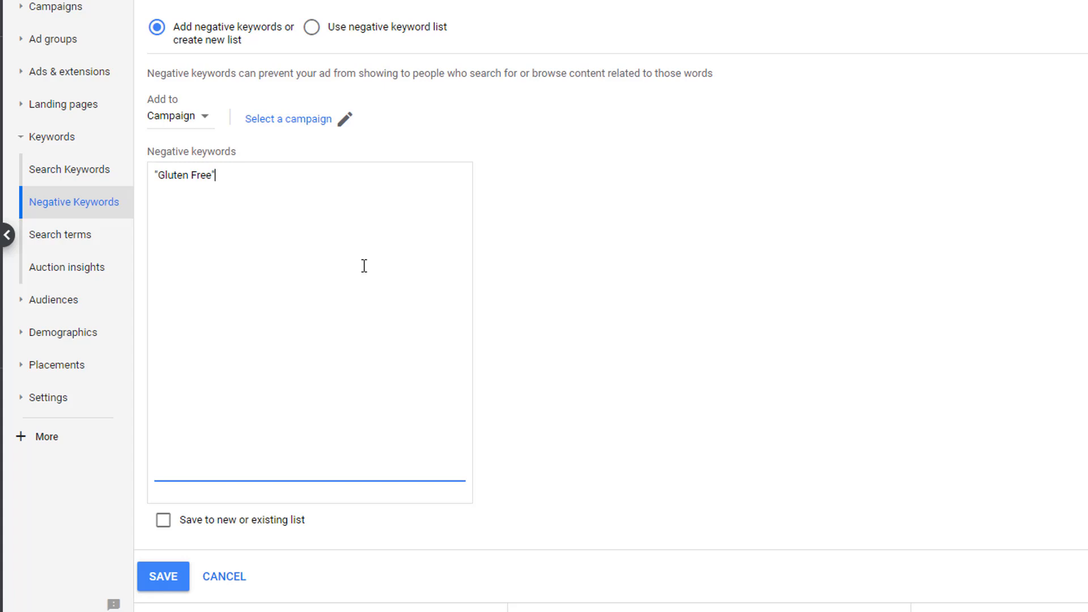
pyautogui.scroll(-3)
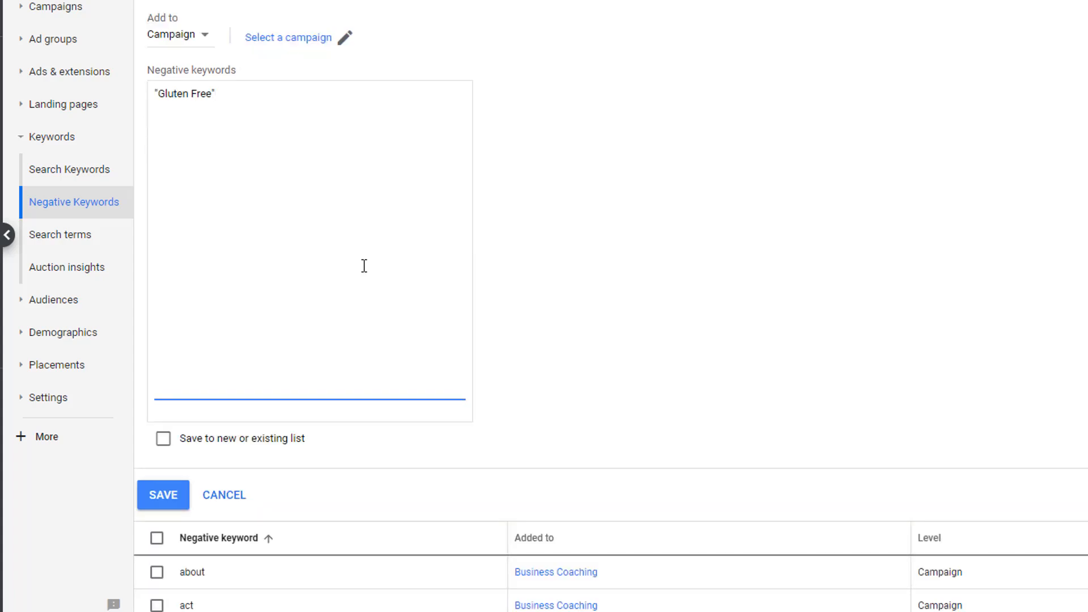
pyautogui.scroll(3)
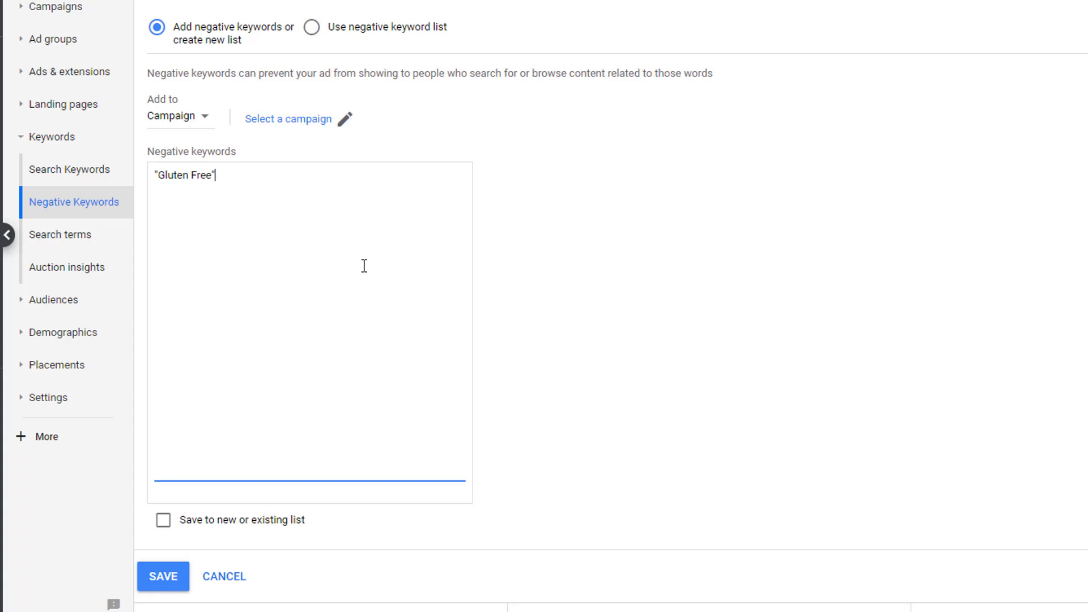
pyautogui.moveTo(69, 169)
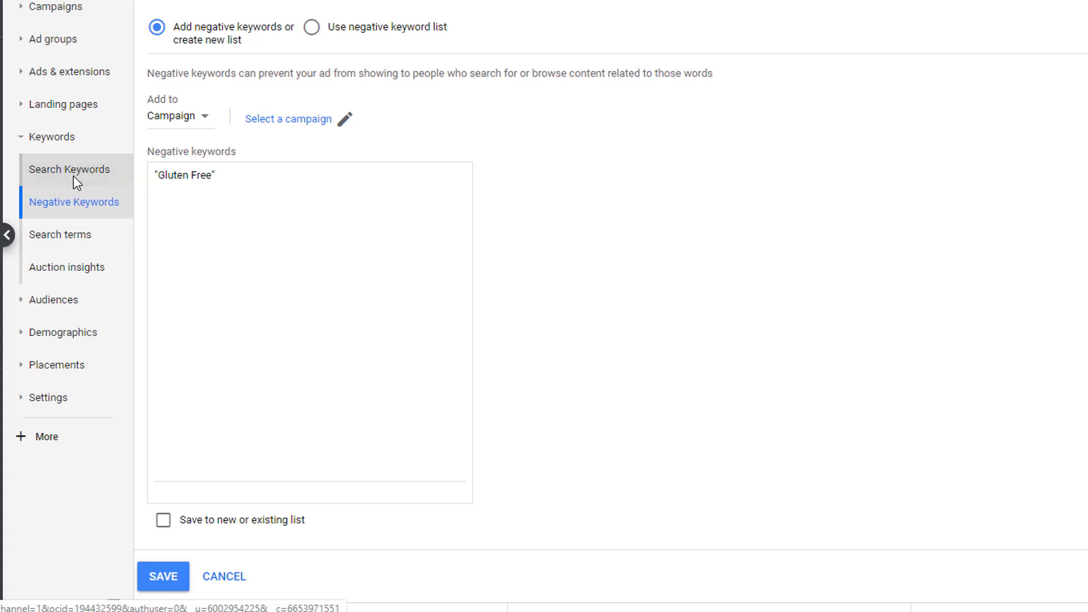
# Scroll the Search Keywords Max. CPC bids down to low-click keywords like probiotics and soy candles.
pyautogui.click(68, 169)
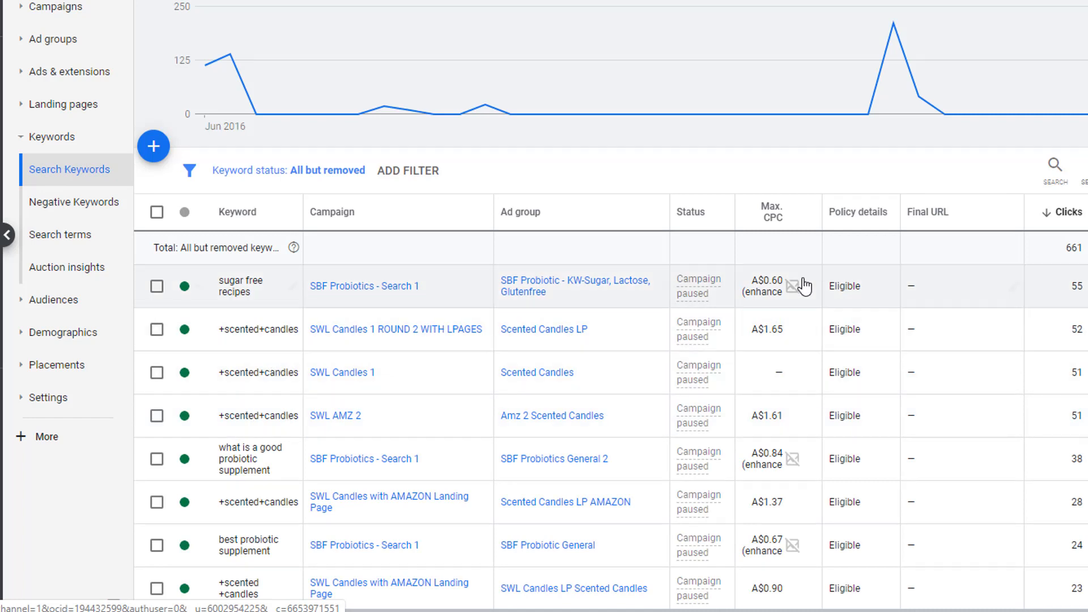
pyautogui.moveTo(776, 498)
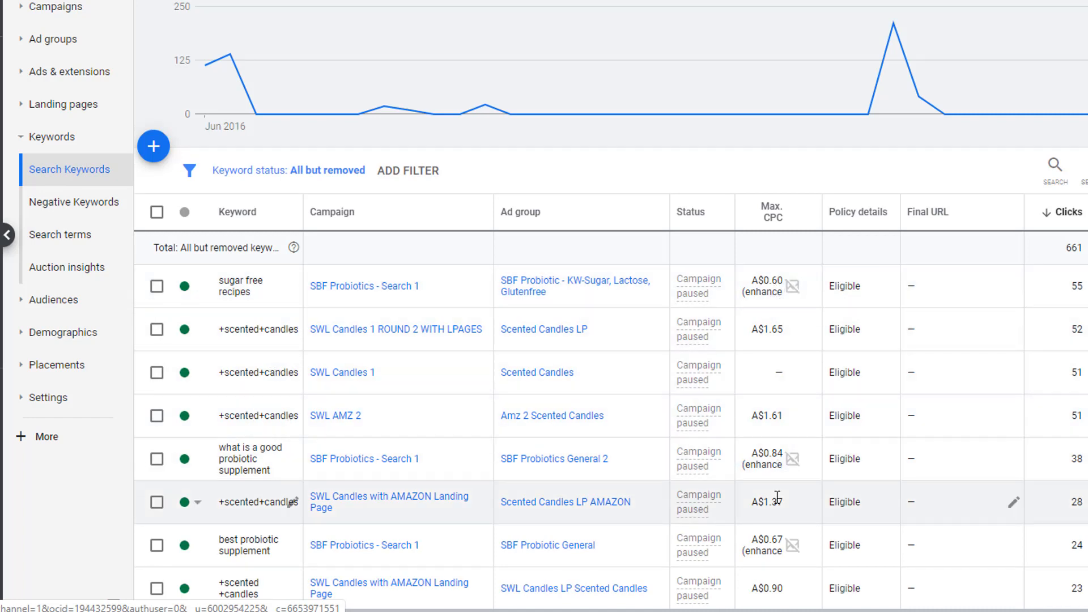
pyautogui.moveTo(240, 285)
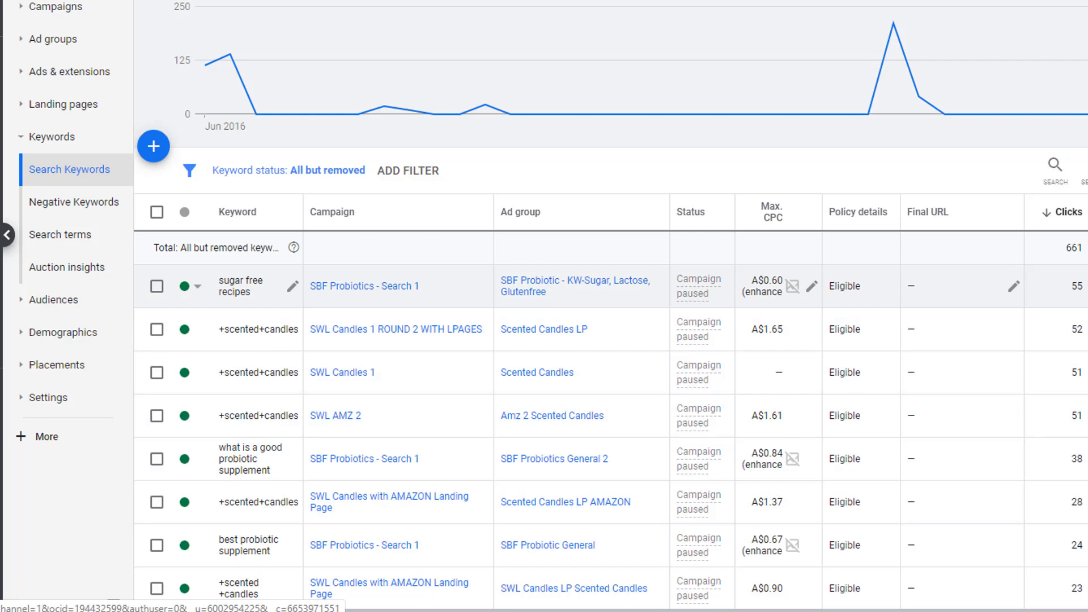
pyautogui.moveTo(250, 458)
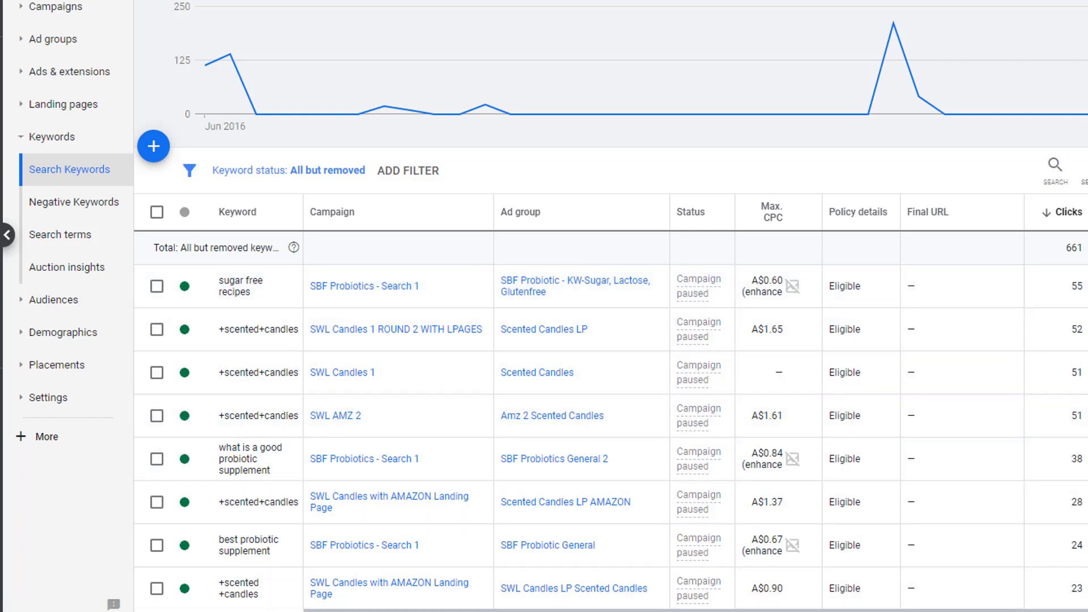
pyautogui.moveTo(826, 455)
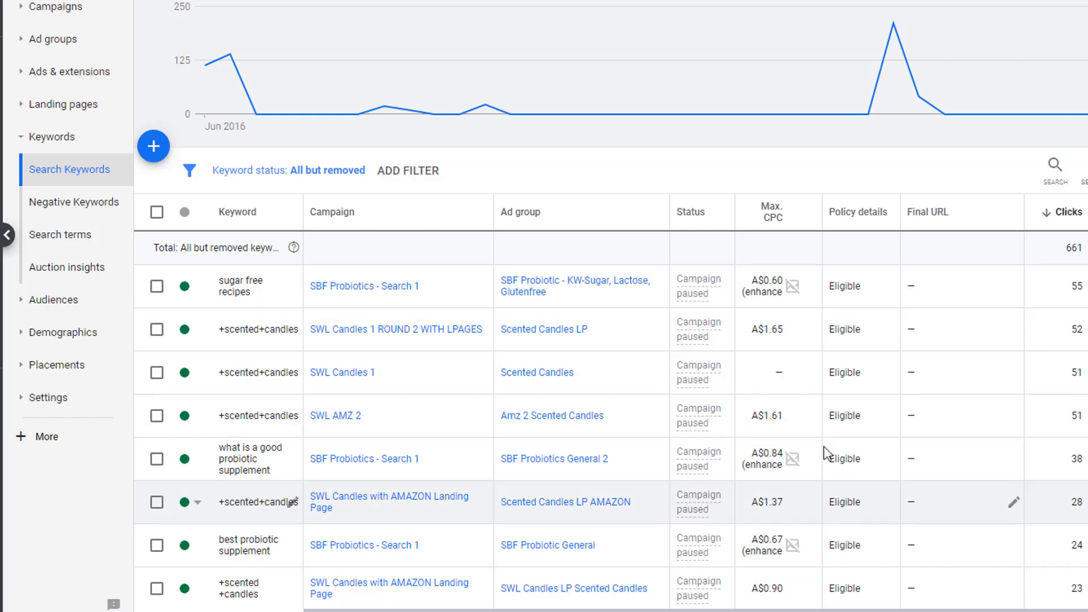
pyautogui.moveTo(794, 501)
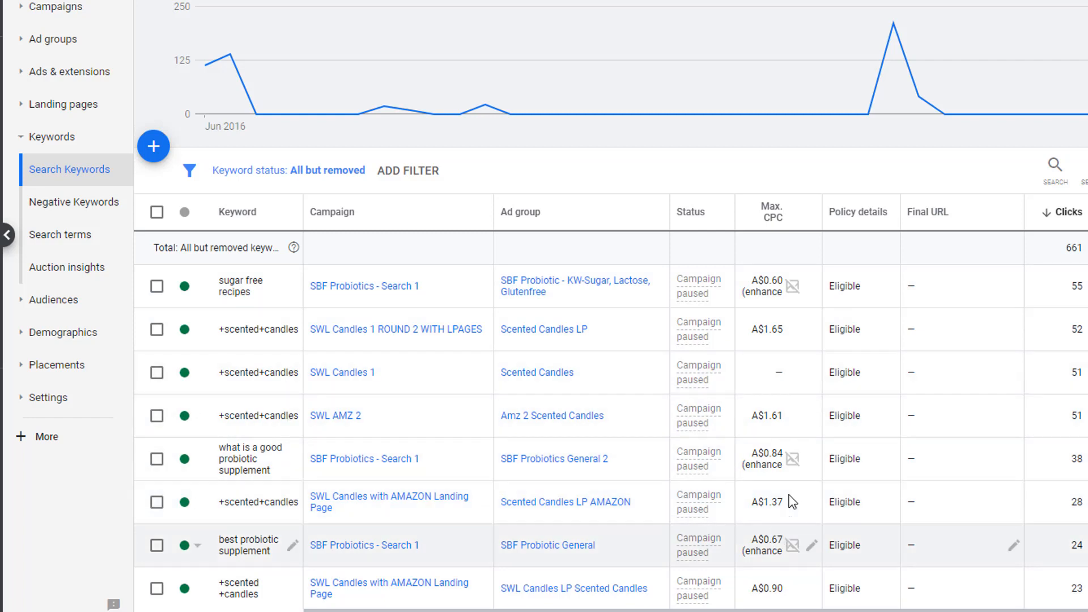
pyautogui.moveTo(1056, 495)
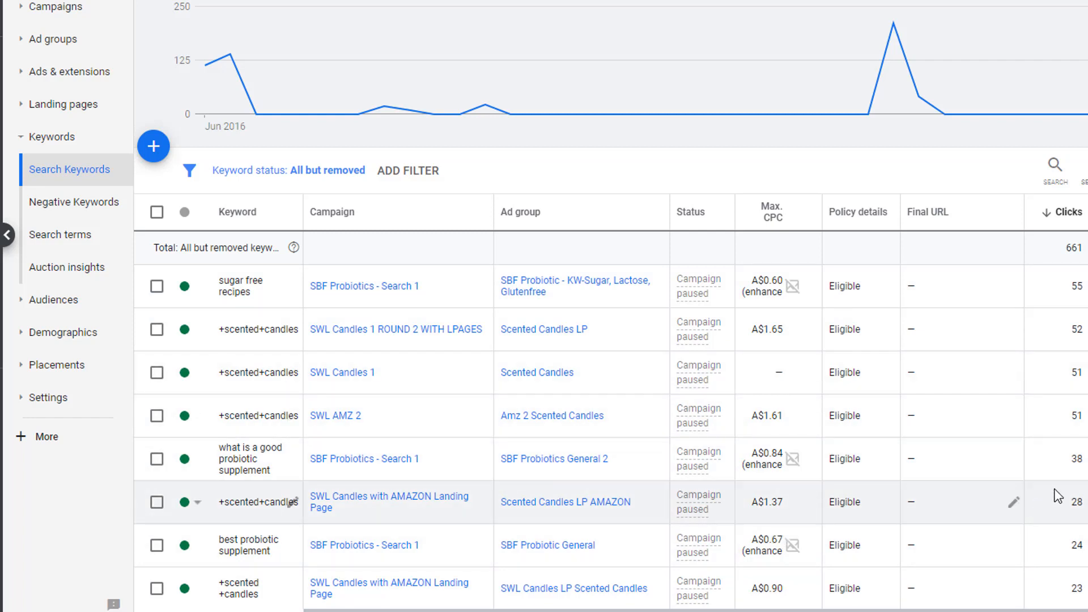
pyautogui.moveTo(767, 588)
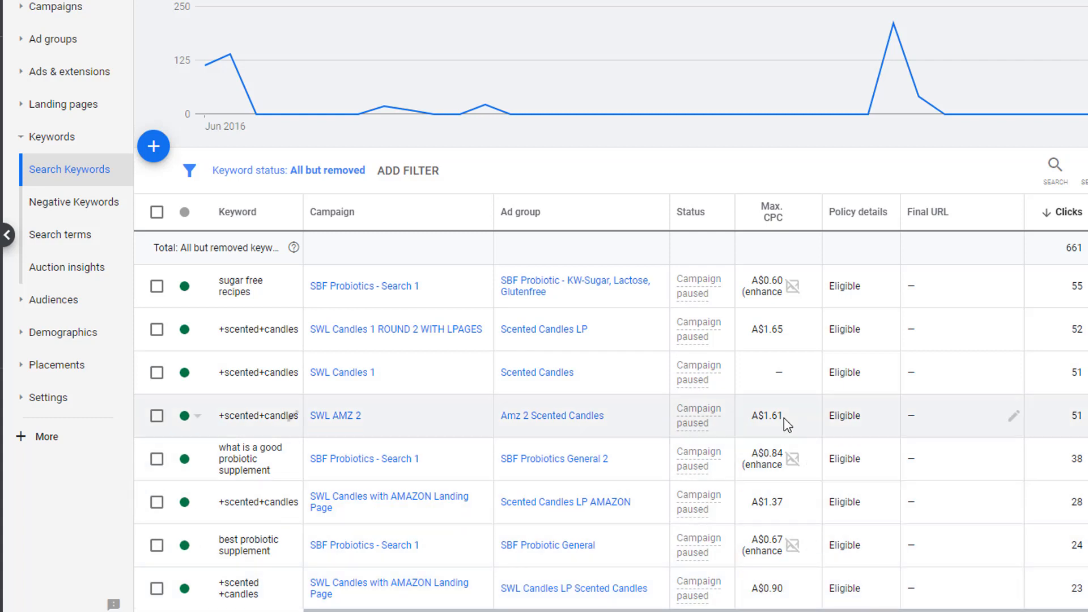
pyautogui.moveTo(794, 551)
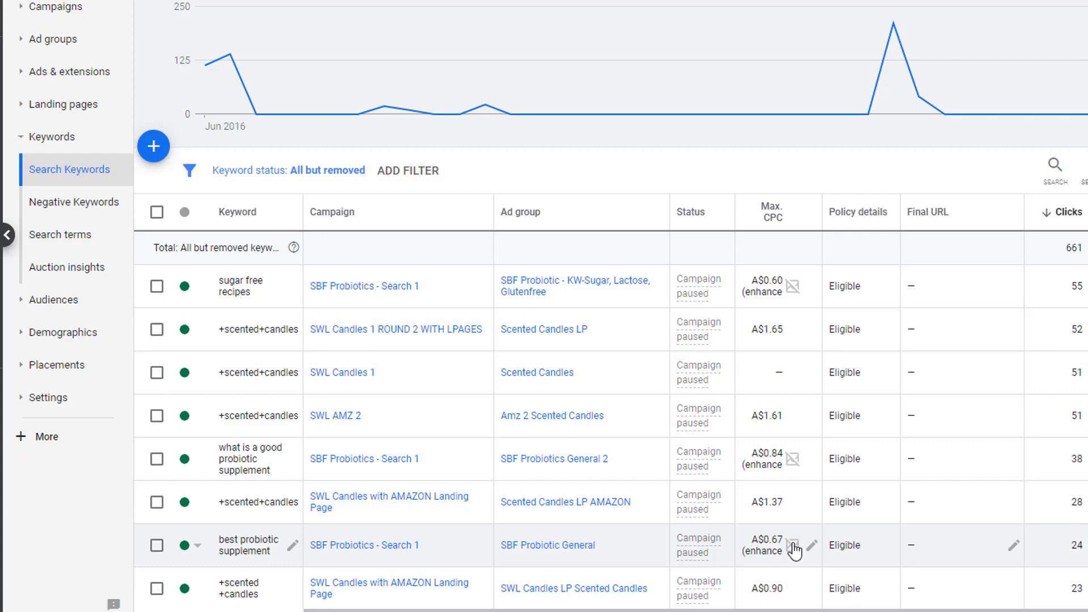
pyautogui.scroll(-3)
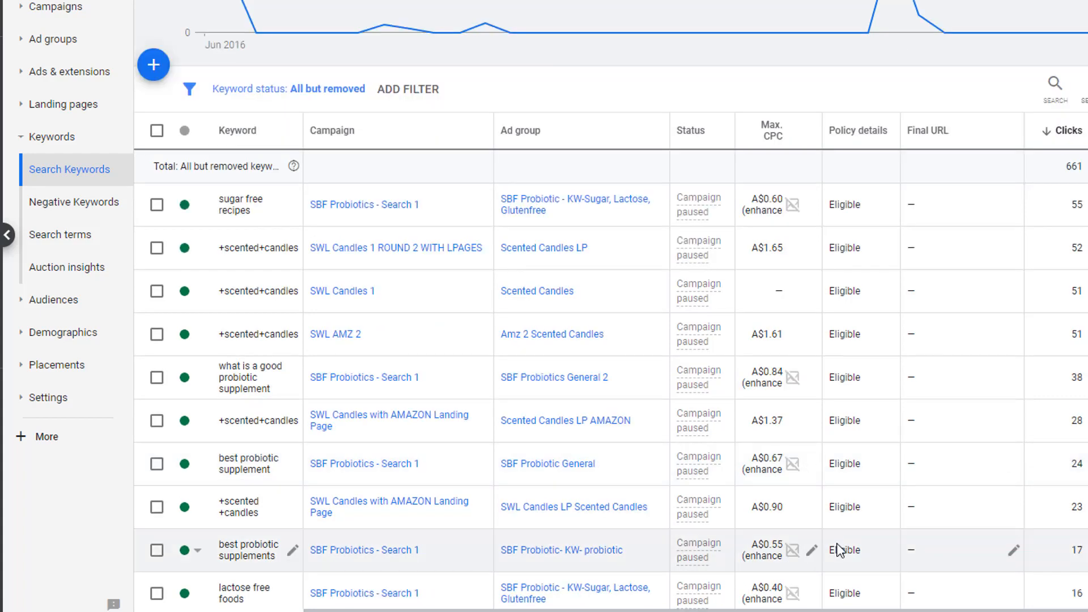
pyautogui.scroll(-3)
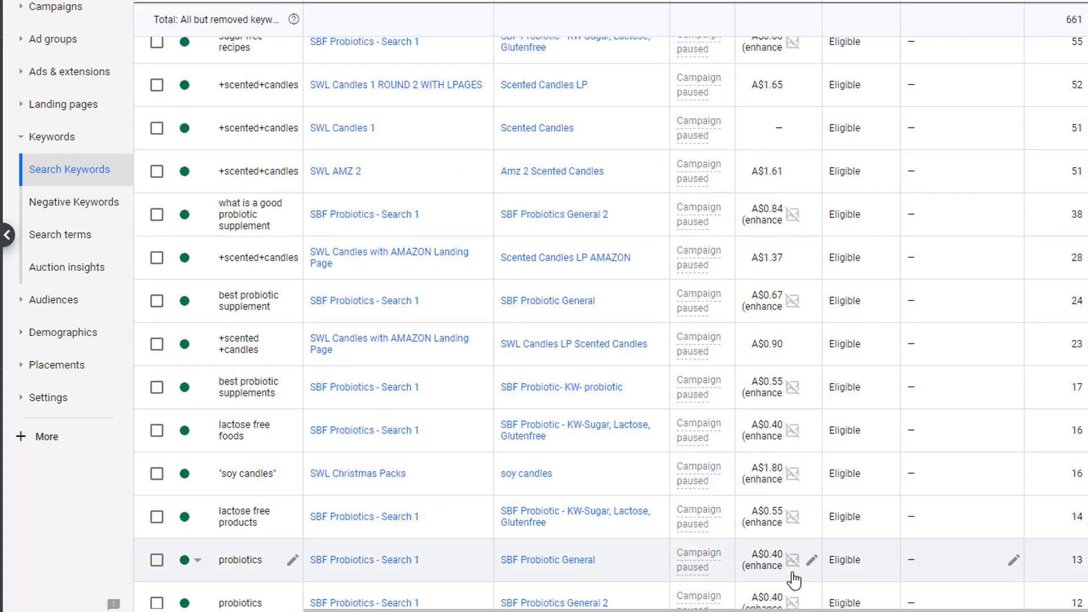
pyautogui.scroll(-3)
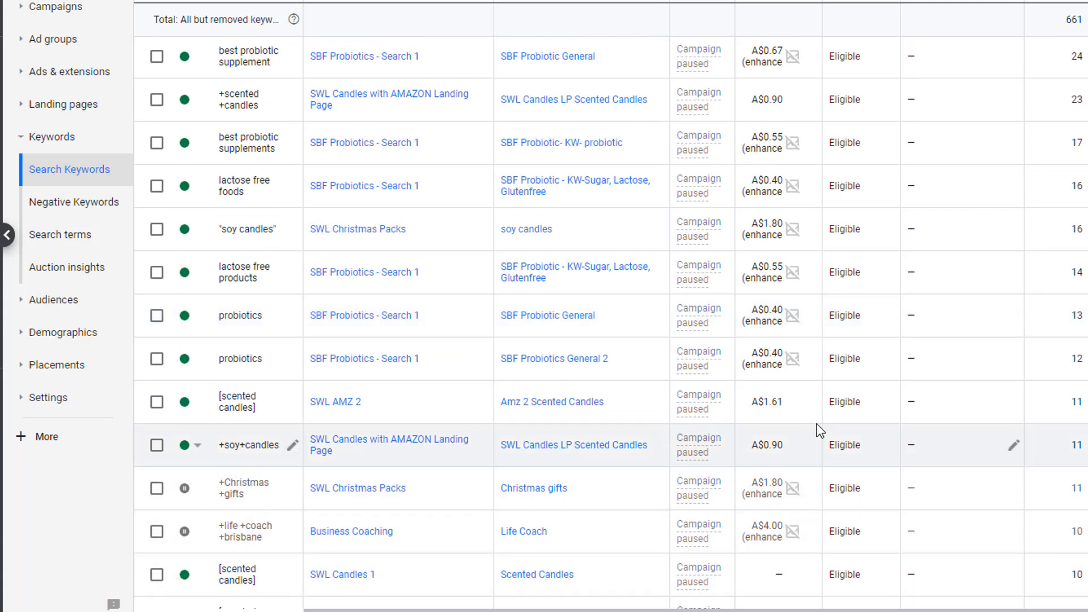
pyautogui.moveTo(864, 355)
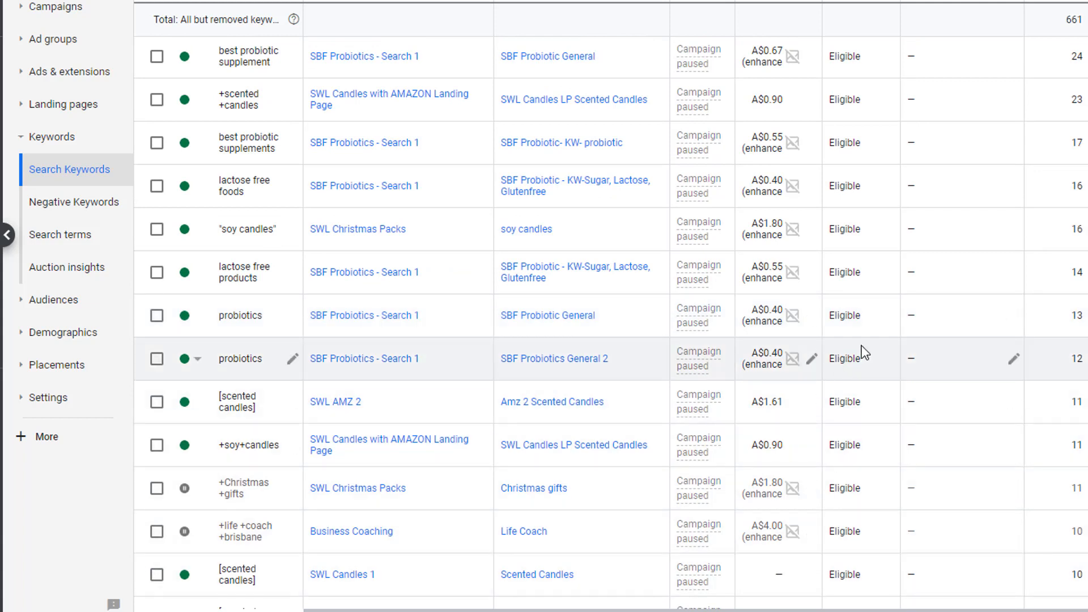